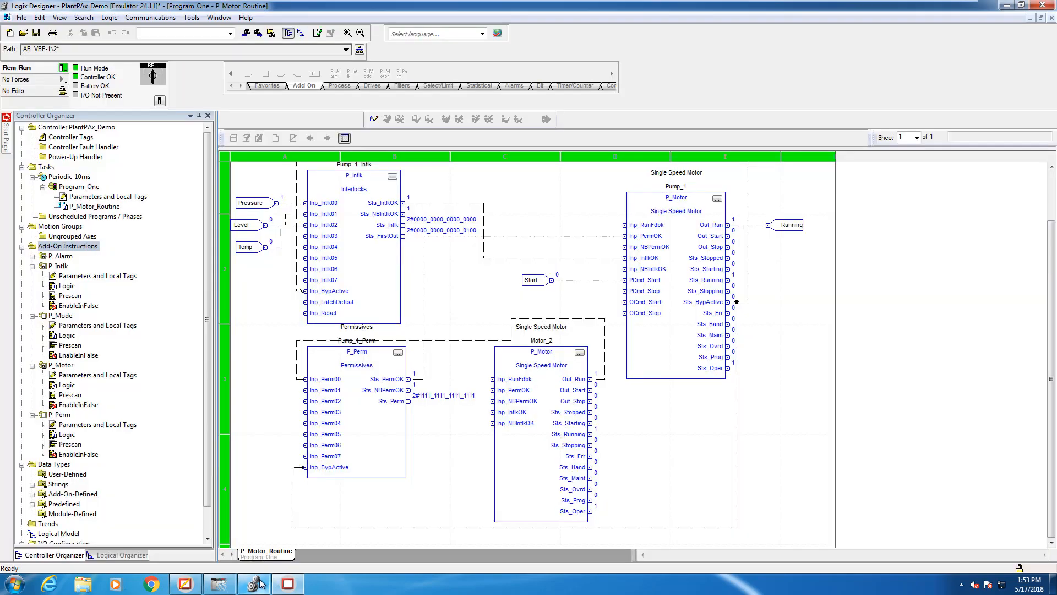
- Import the P_ResInh_3_5-01_AOI.L5X restart inhibit add-on instruction into PlantPAx_Demo
left_click(67, 245)
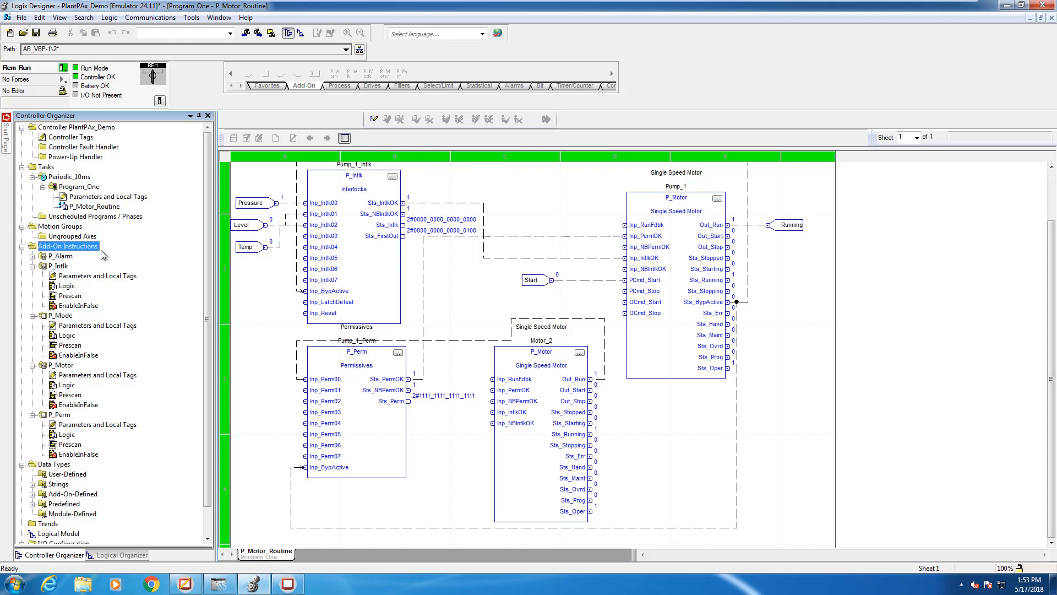
mouse_move(99, 254)
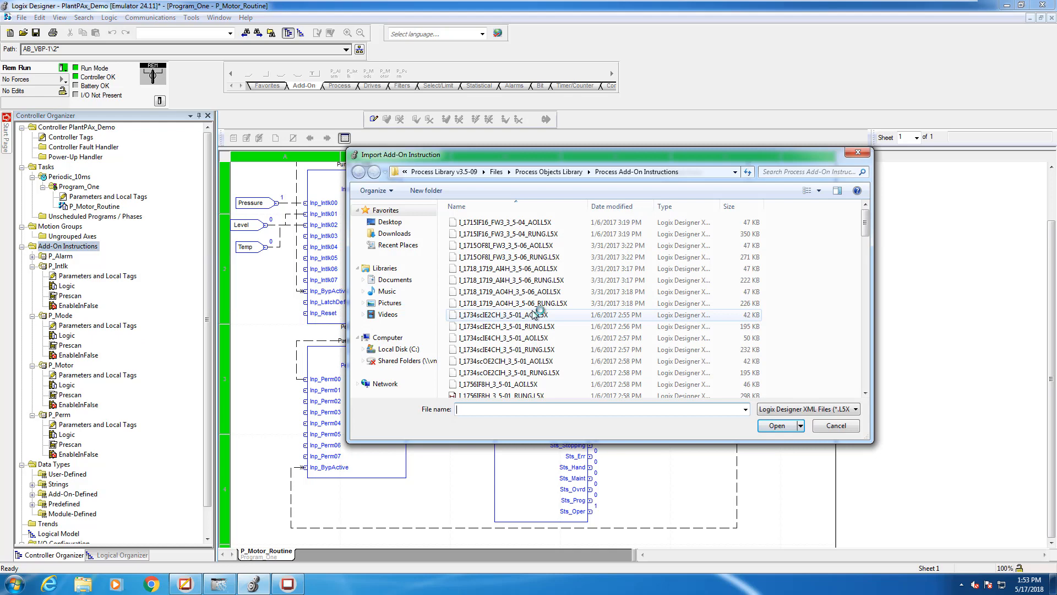
scroll("down", 3)
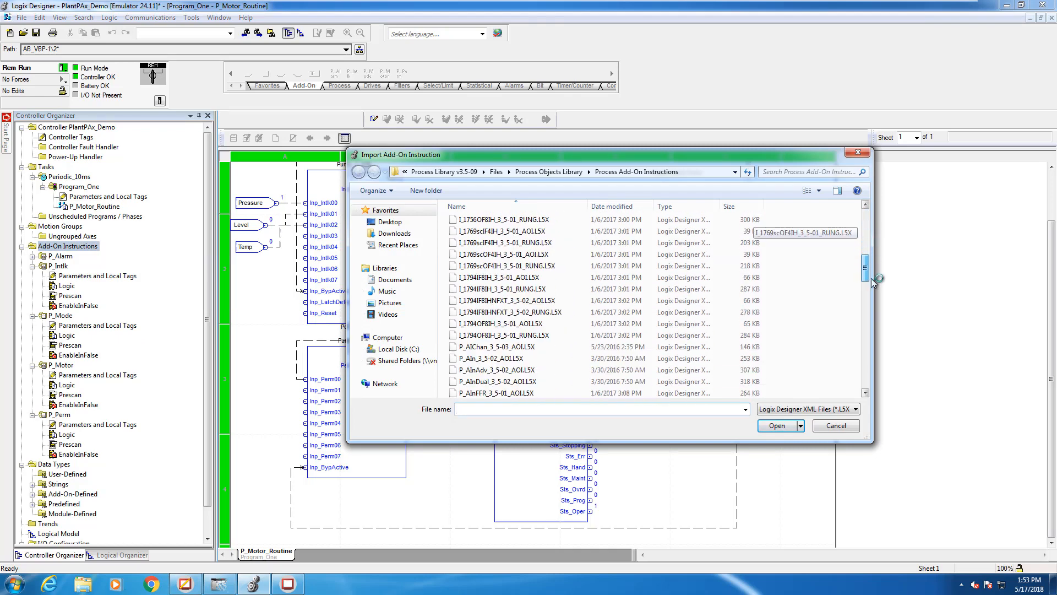
scroll("down", 3)
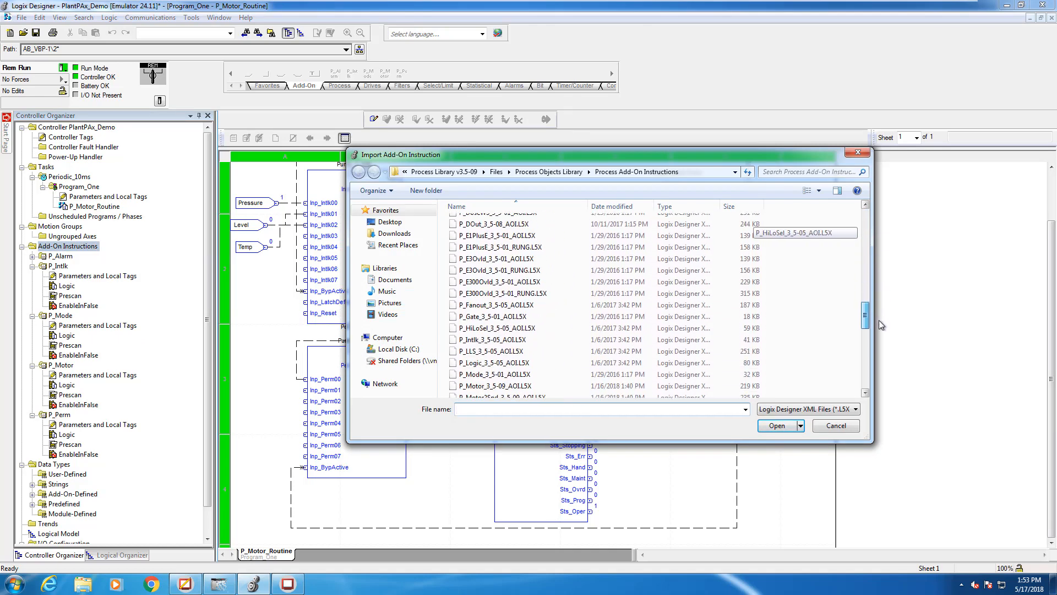
scroll("down", 3)
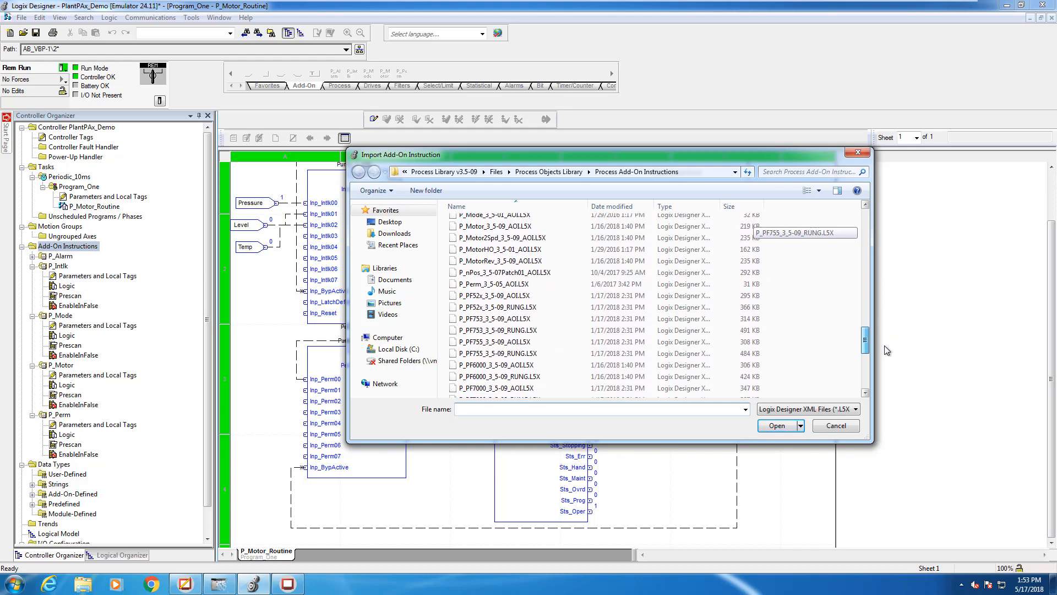
scroll("down", 3)
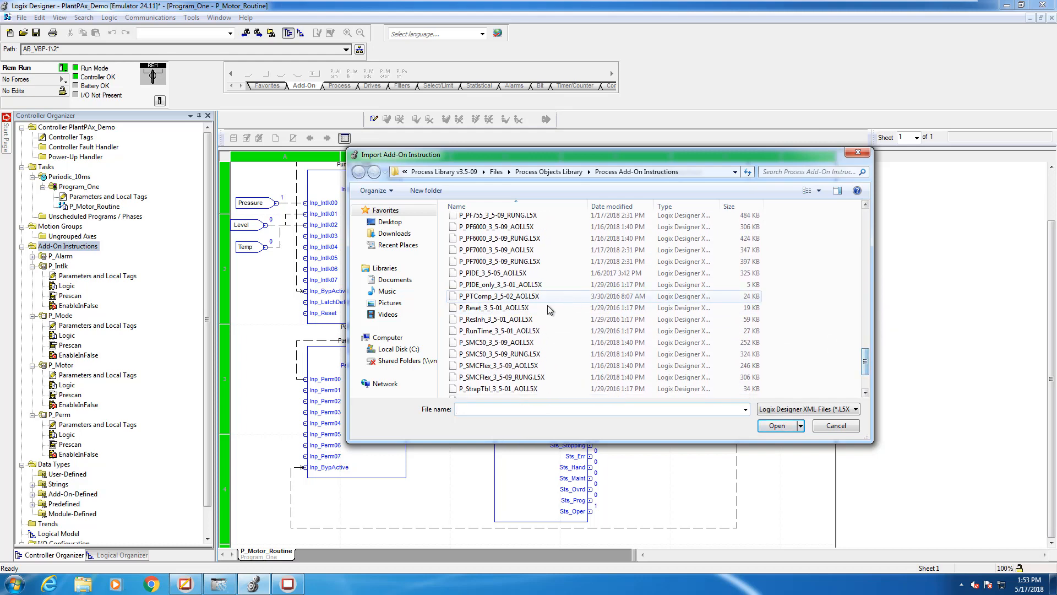
left_click(499, 318)
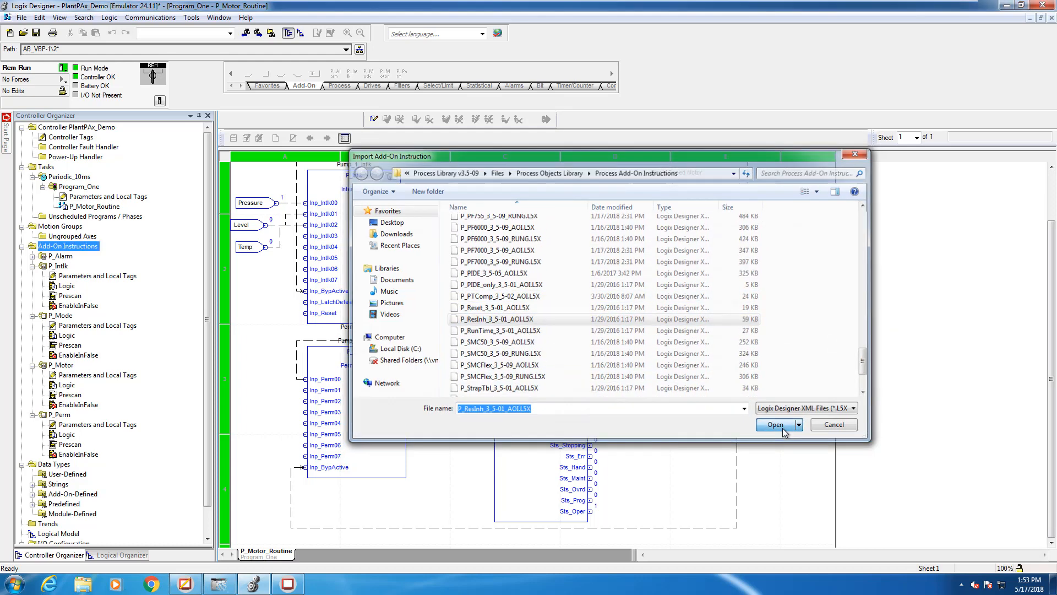
left_click(775, 424)
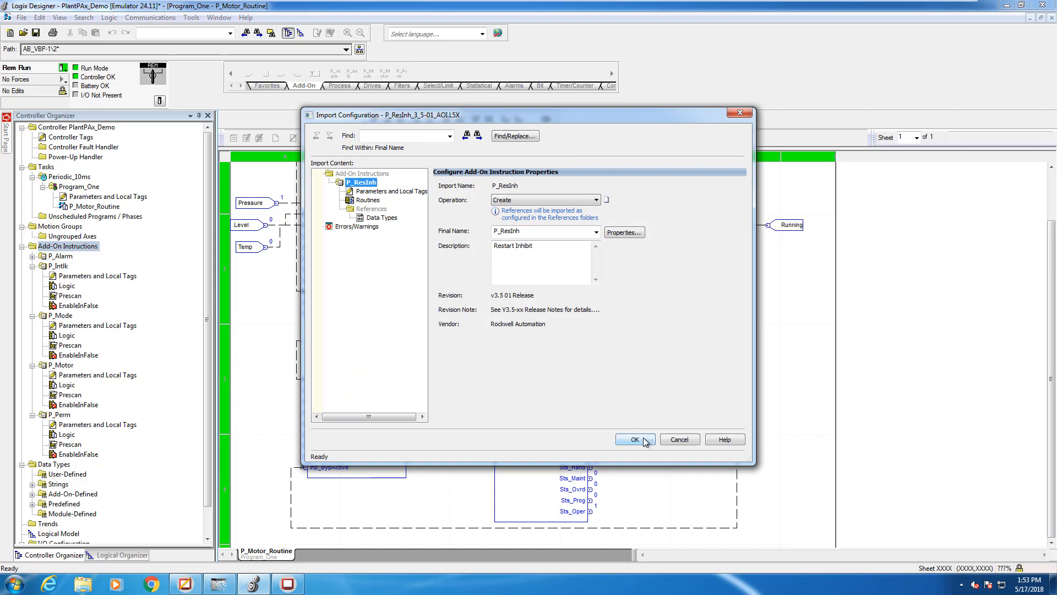
mouse_move(632, 450)
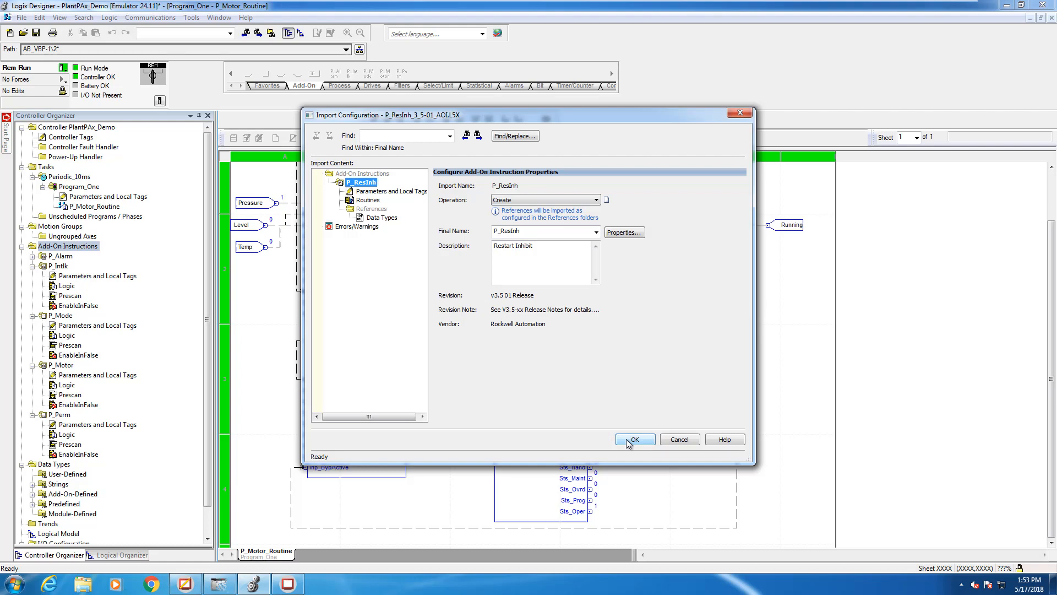
left_click(633, 438)
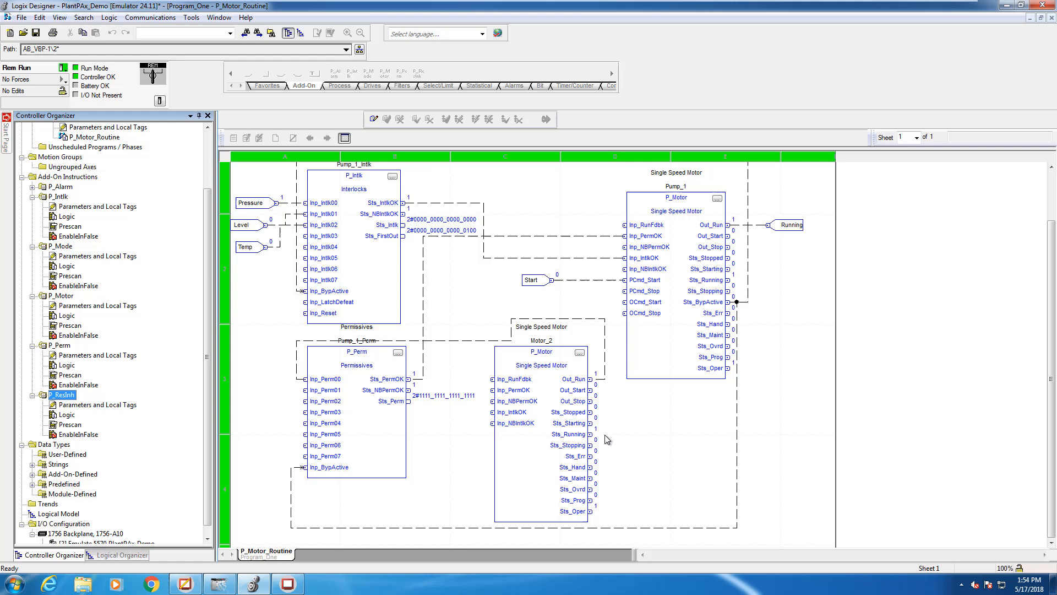
- Import the P_RunTime_3_5-01_AOI.L5X run time and starts add-on instruction
right_click(66, 177)
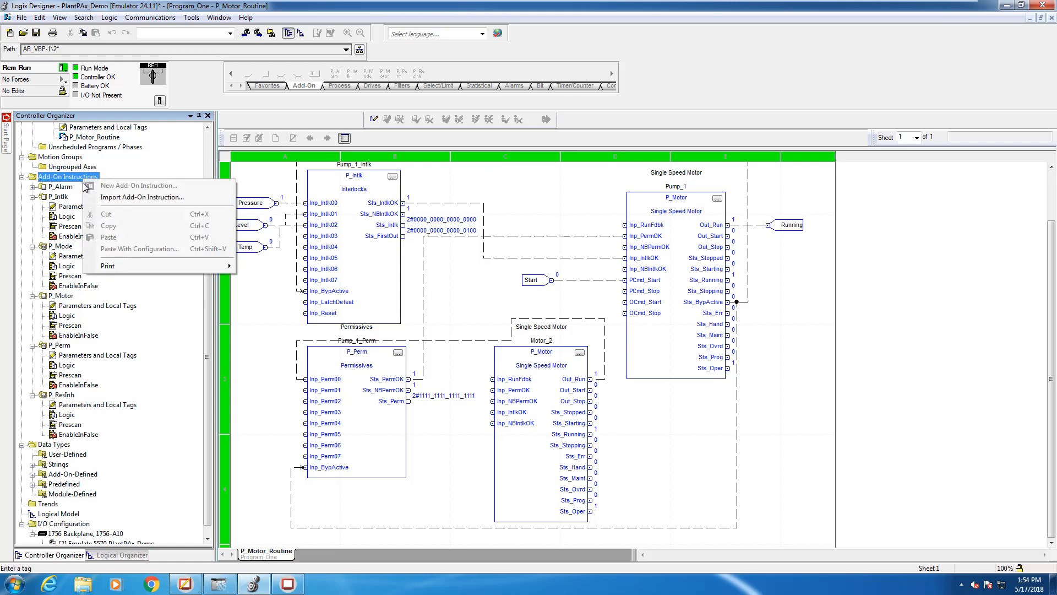
left_click(141, 197)
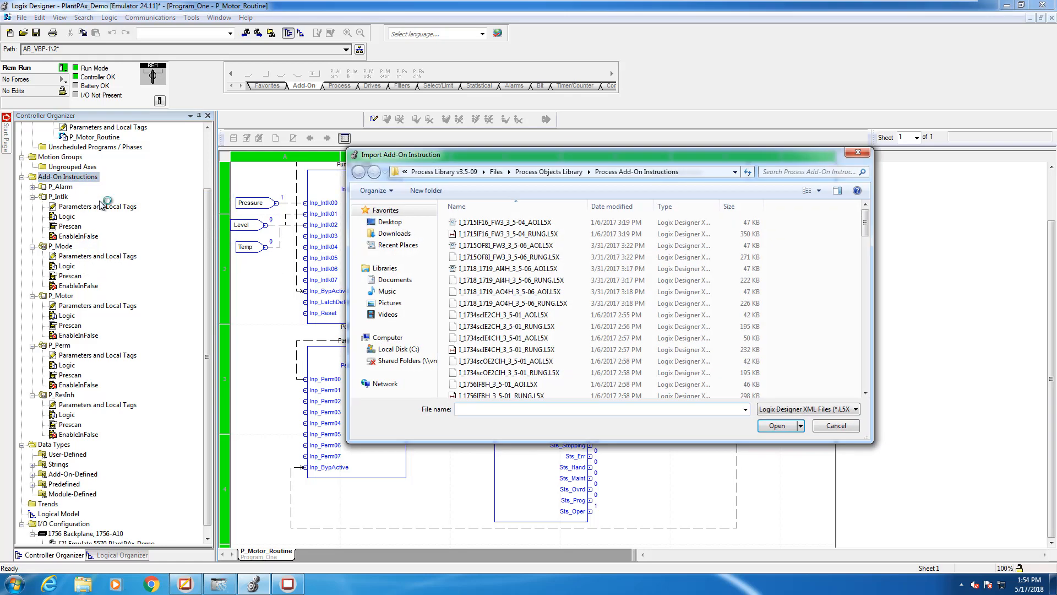
scroll("down", 3)
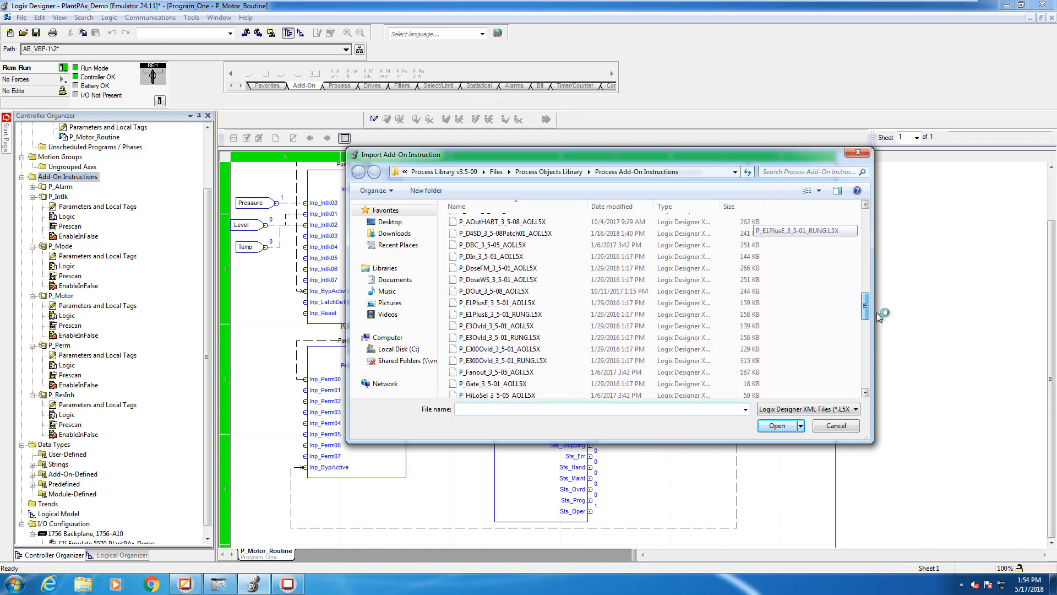
scroll("down", 3)
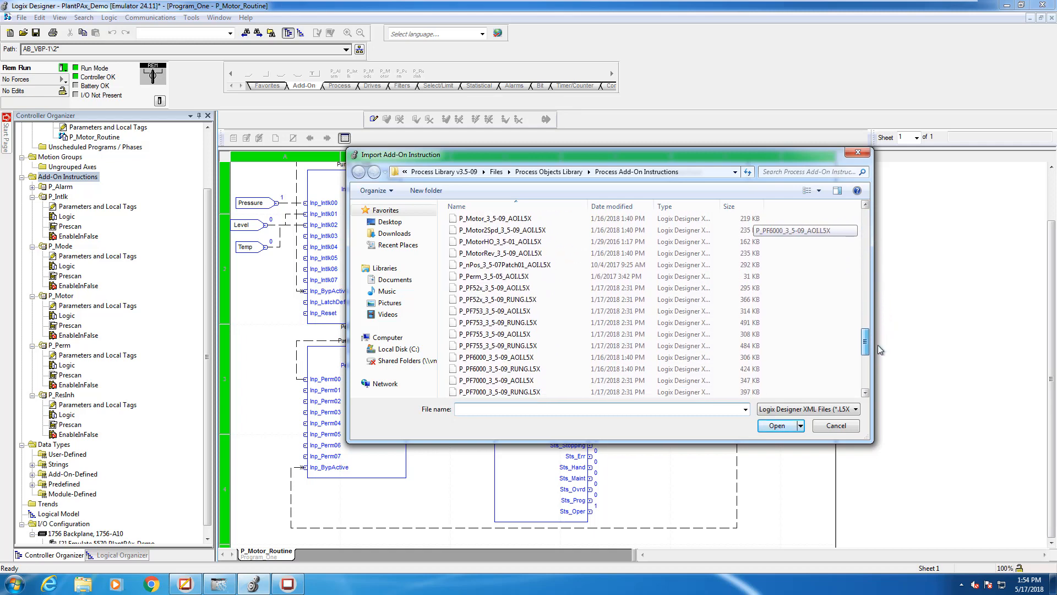
scroll("down", 3)
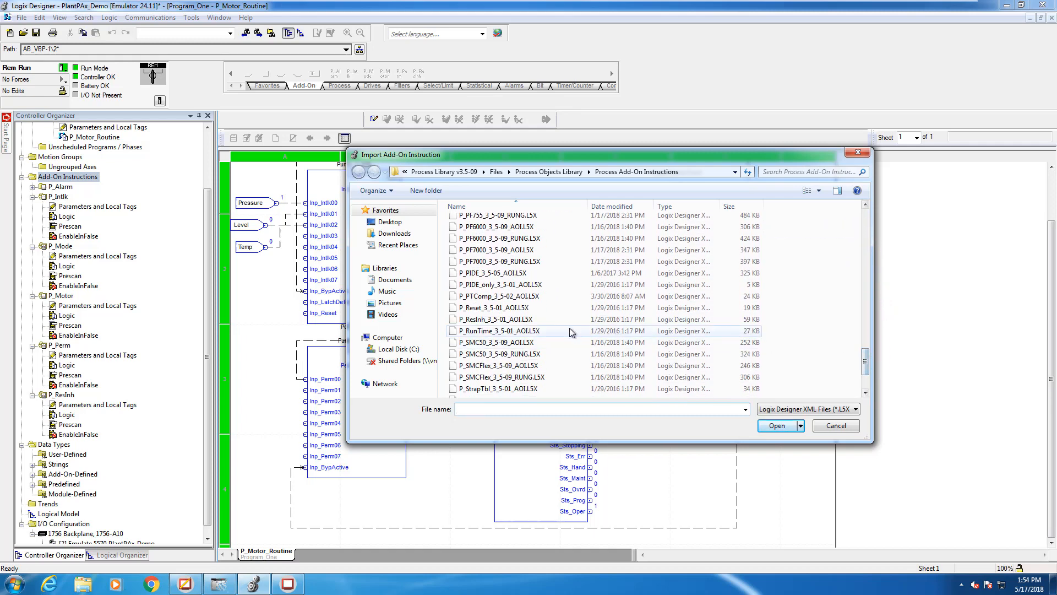
left_click(502, 331)
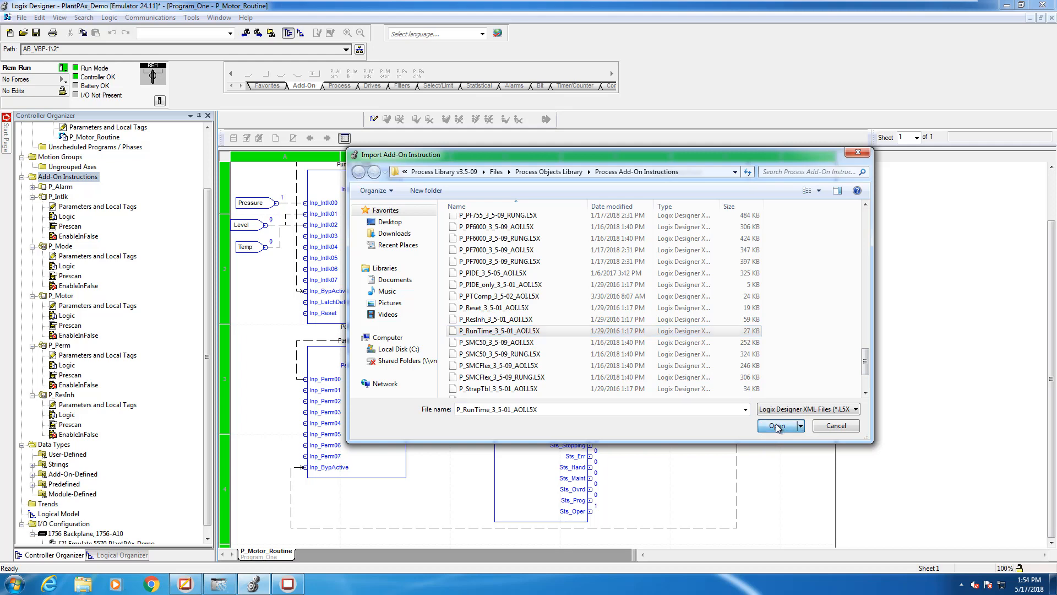
left_click(777, 425)
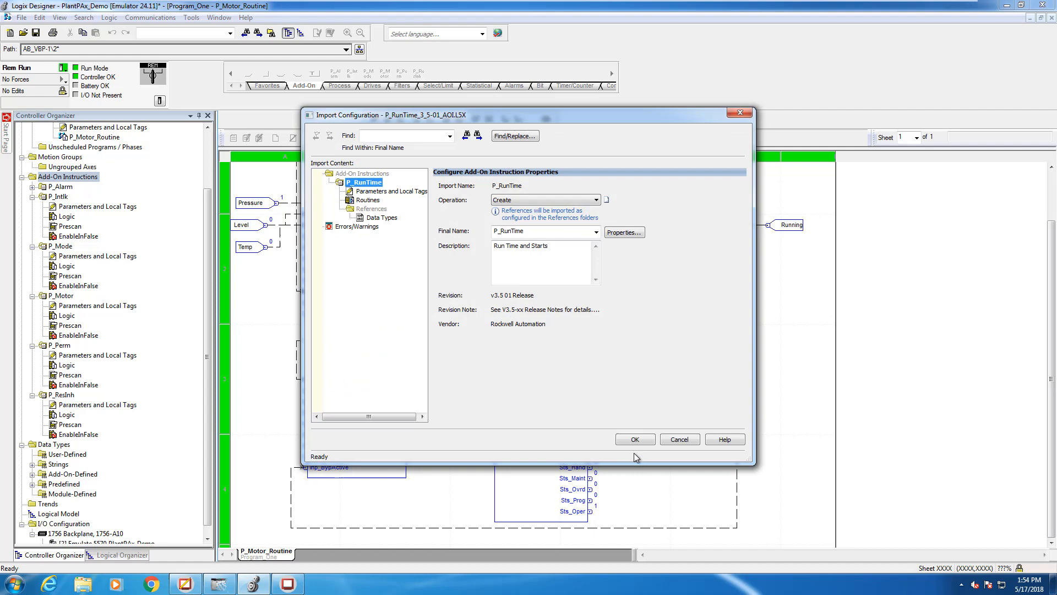
left_click(634, 438)
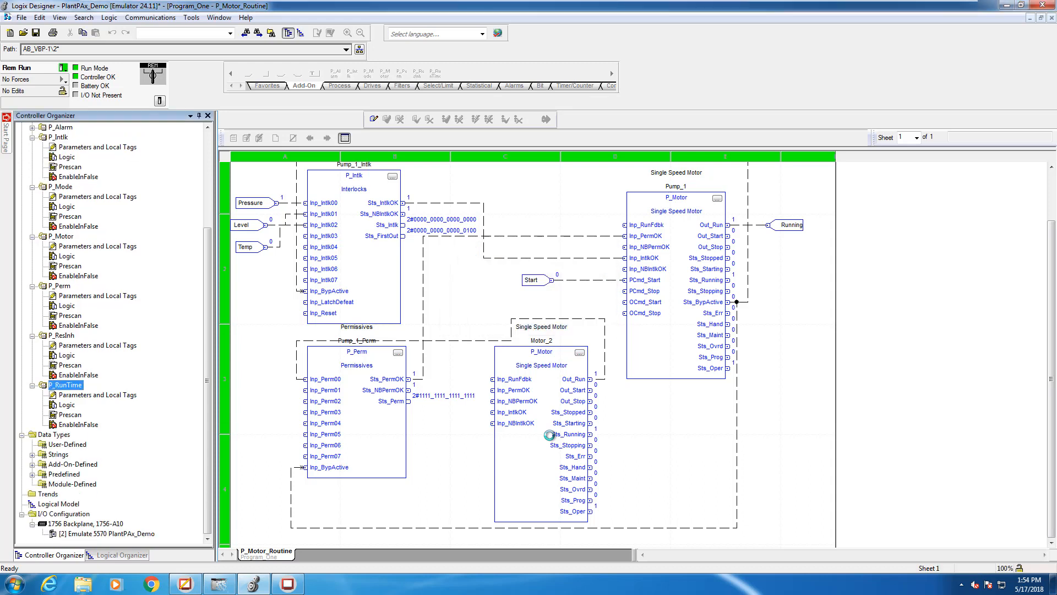
mouse_move(549, 435)
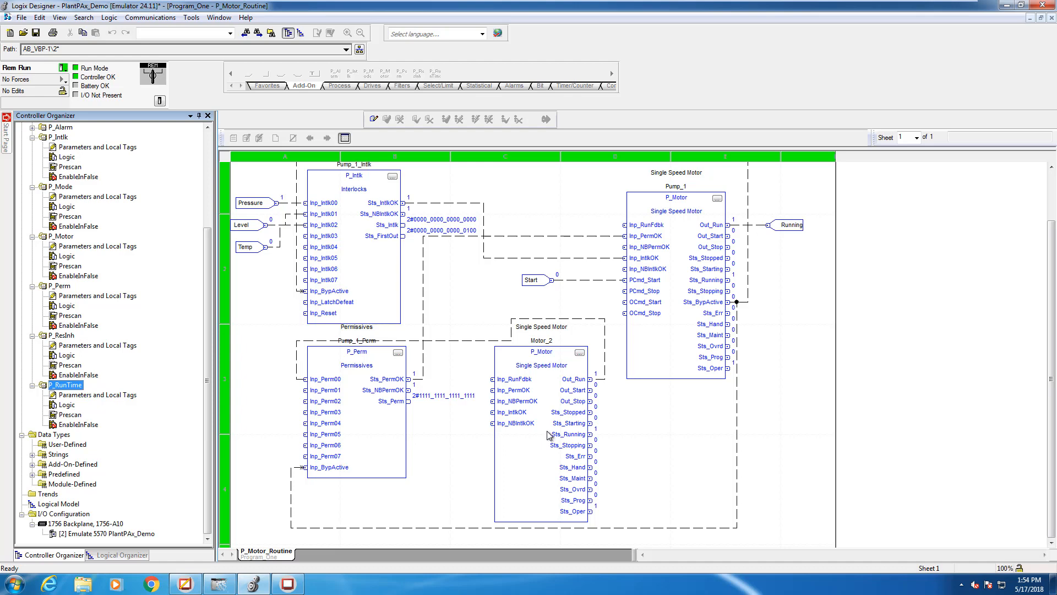
- Take the project offline, compact the P_Motor_Routine blocks, and save PlantPAx_Demo
left_click(373, 119)
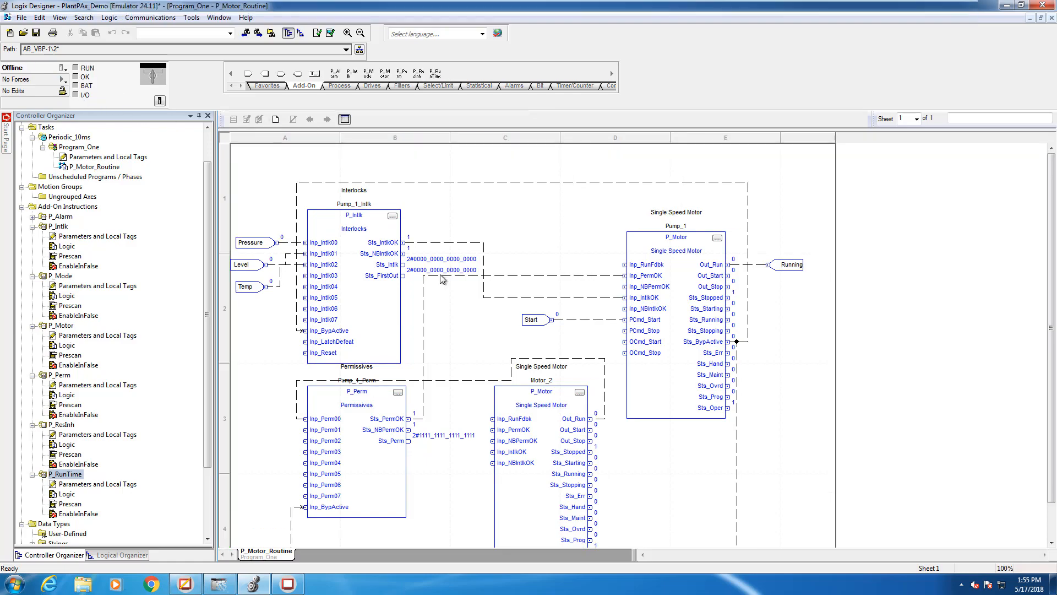
double_click(676, 237)
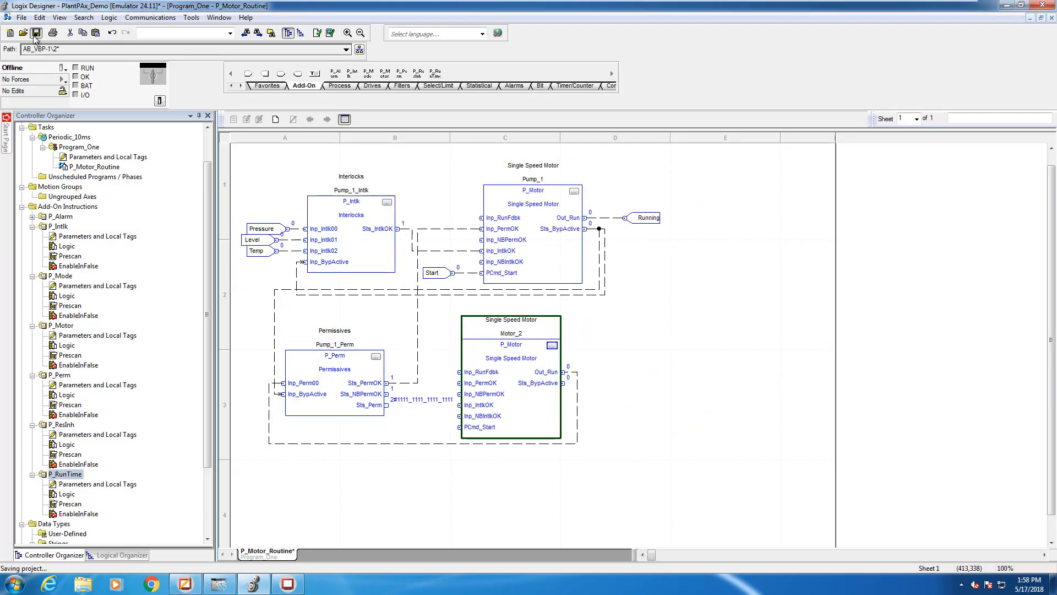
left_click(36, 32)
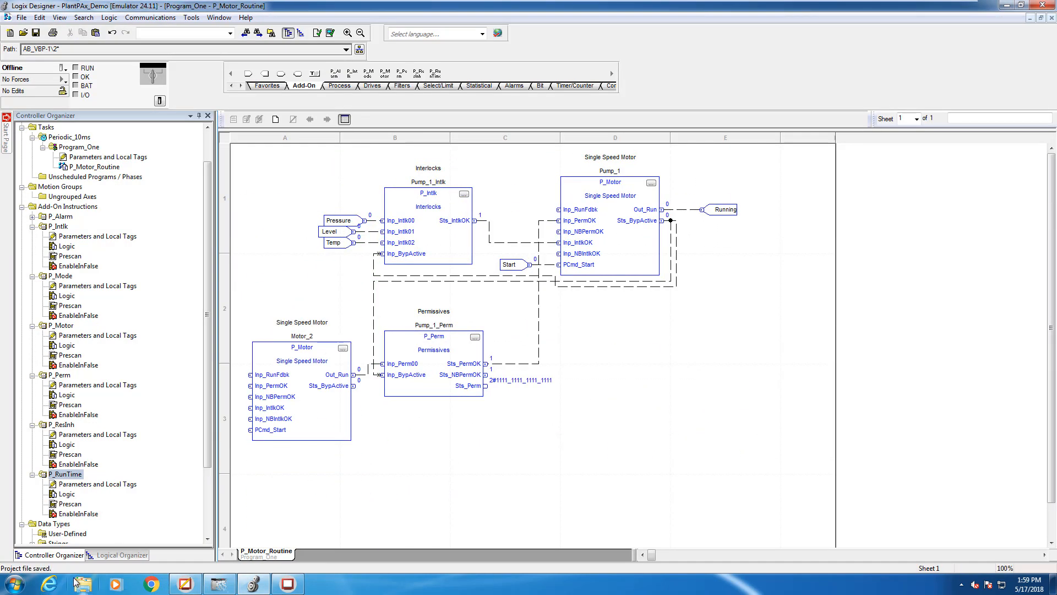
mouse_move(74, 581)
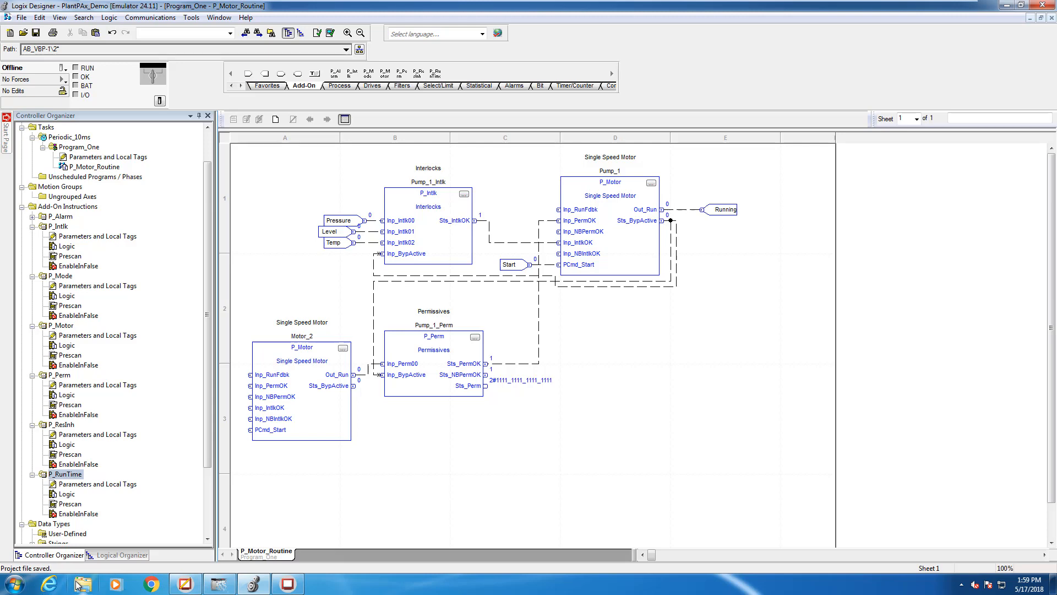
- Open the SYSLIB-RM009E P_ResInh manual from Process_Library_v3.5-09's Motors manuals folder
left_click(81, 584)
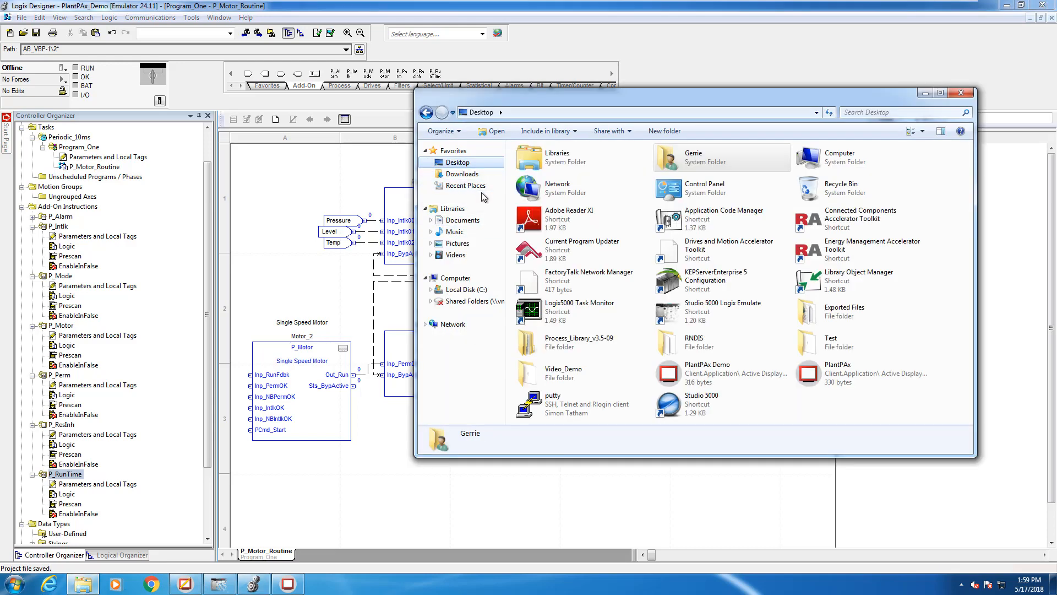
double_click(578, 341)
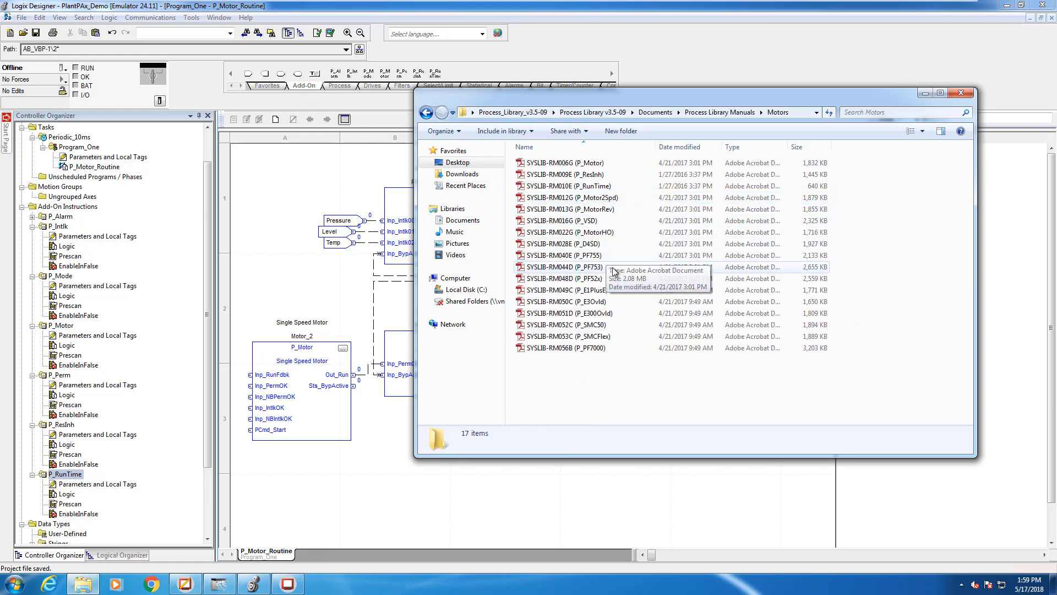
double_click(567, 185)
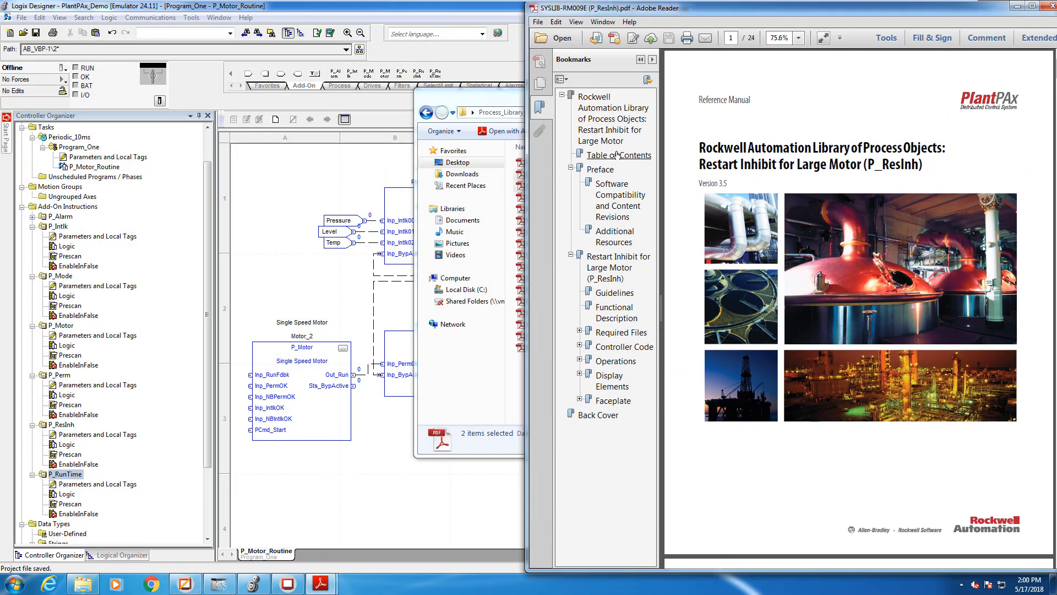
- Browse the P_ResInh Restart Inhibit reference manual in Adobe Reader
left_click(619, 155)
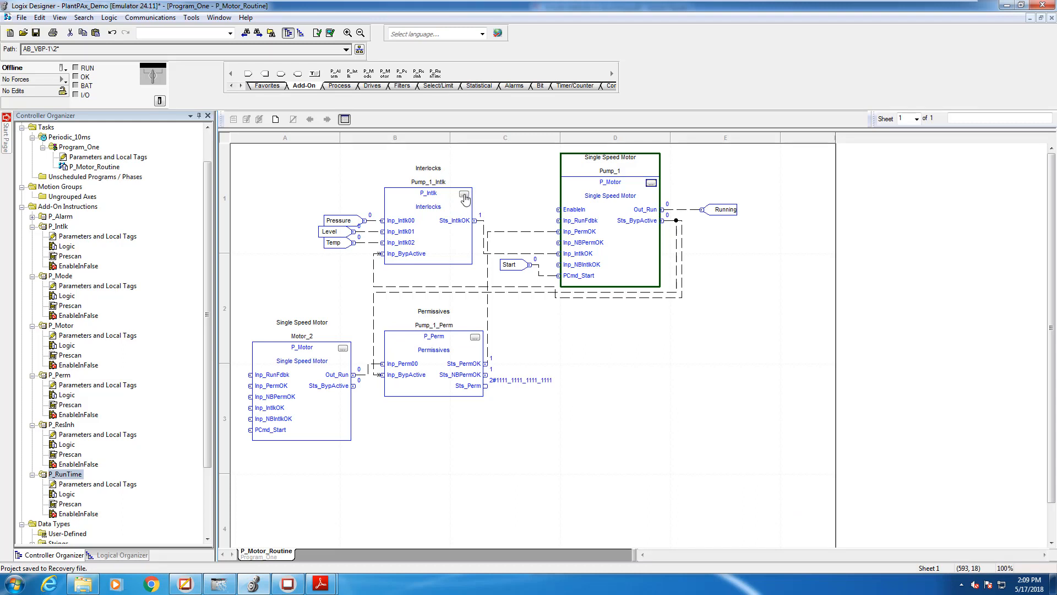
mouse_move(465, 196)
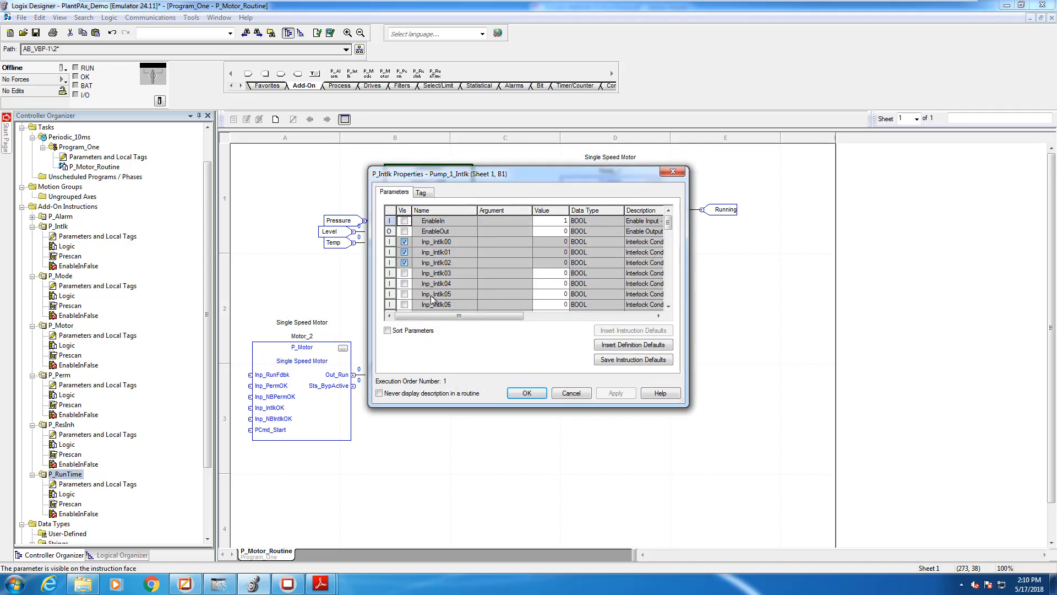
- Make Inp_Intlk03 visible on the Pump_1_Intlk block and confirm
left_click(404, 274)
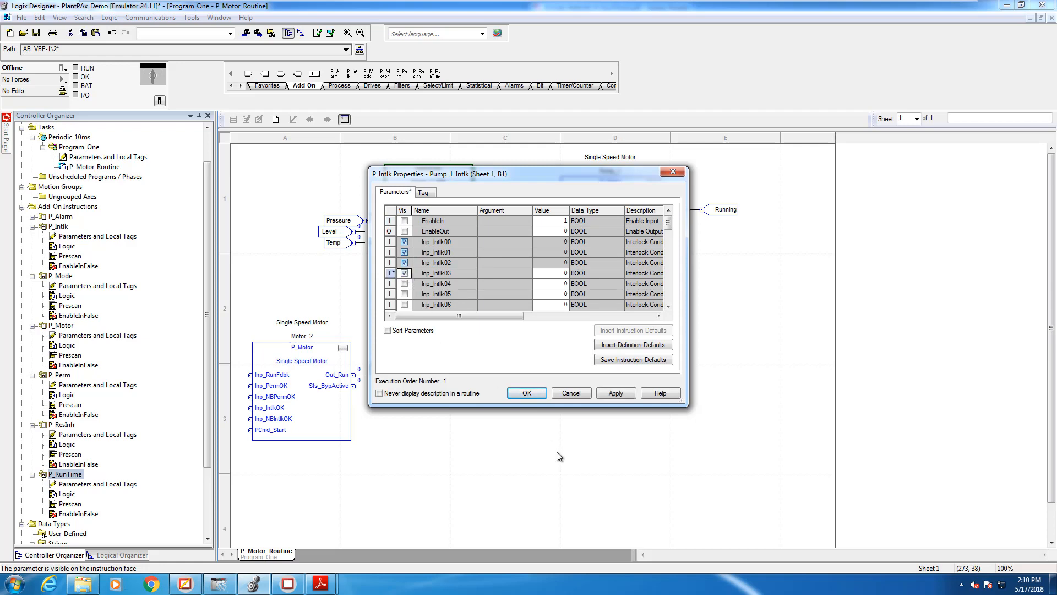
left_click(527, 392)
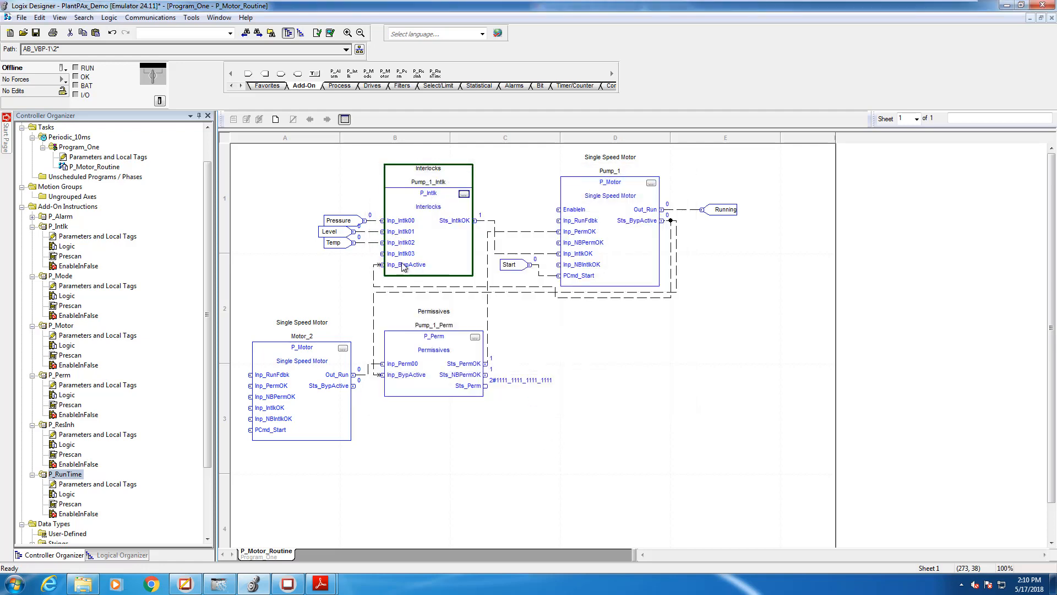
mouse_move(496, 224)
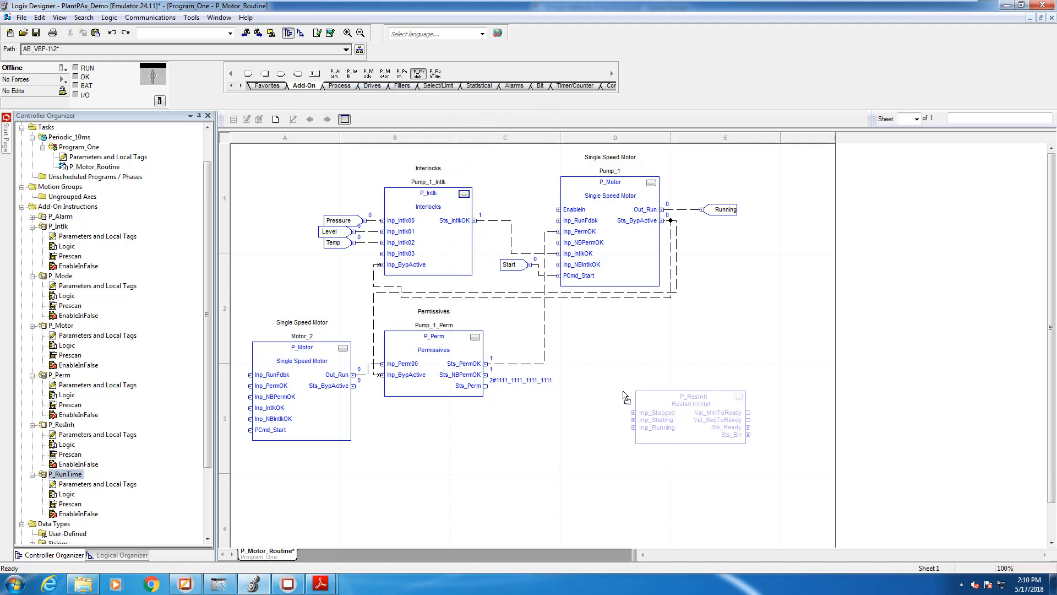
- Name the restart inhibit tag Pump_1_ResInh and expose Pump_1's status outputs, including Sts_Running
double_click(691, 415)
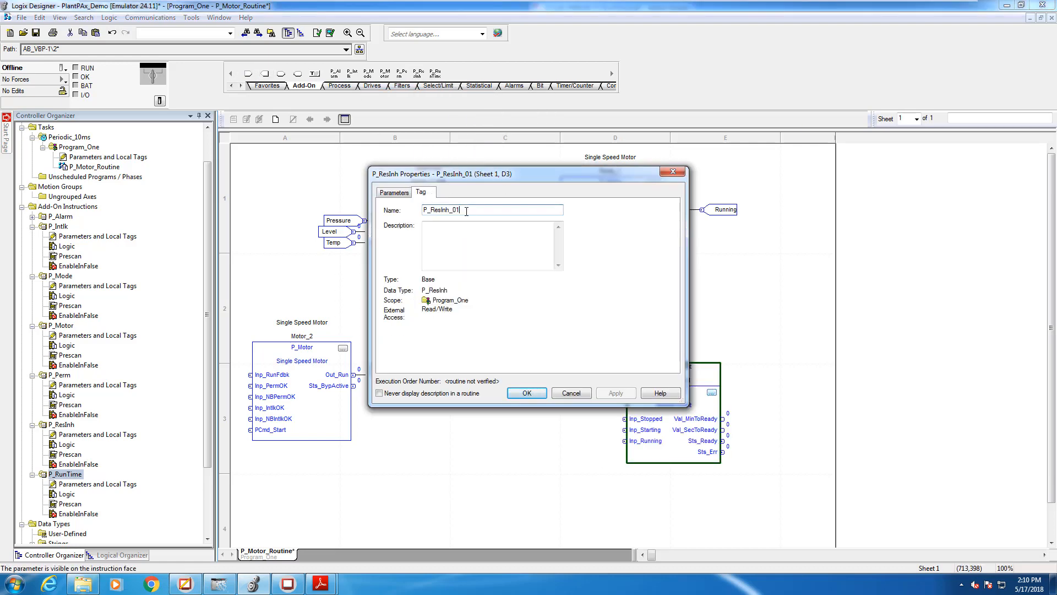
key("BackSpace")
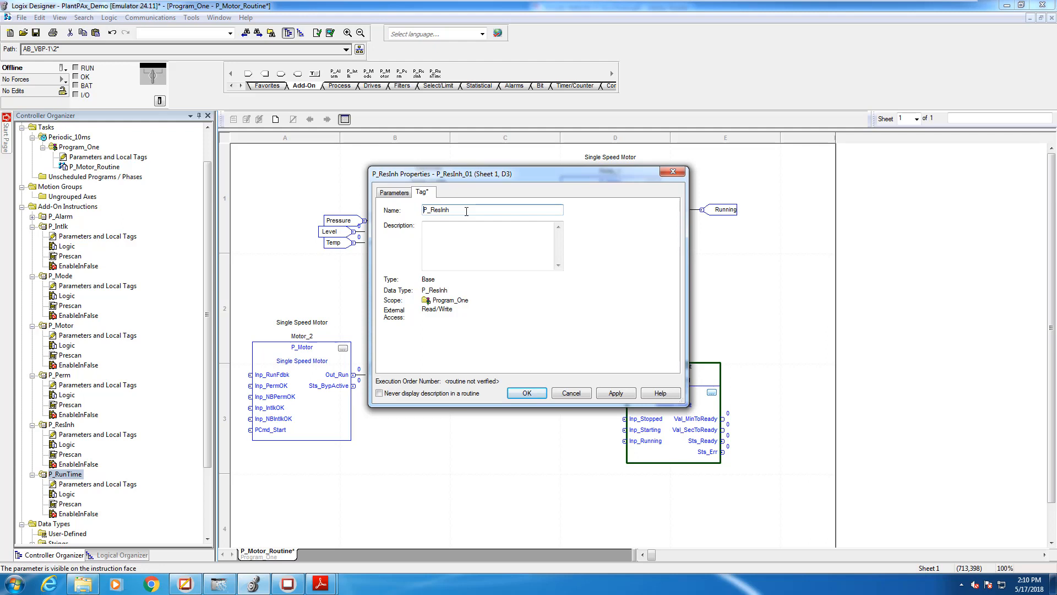
right_click(465, 210)
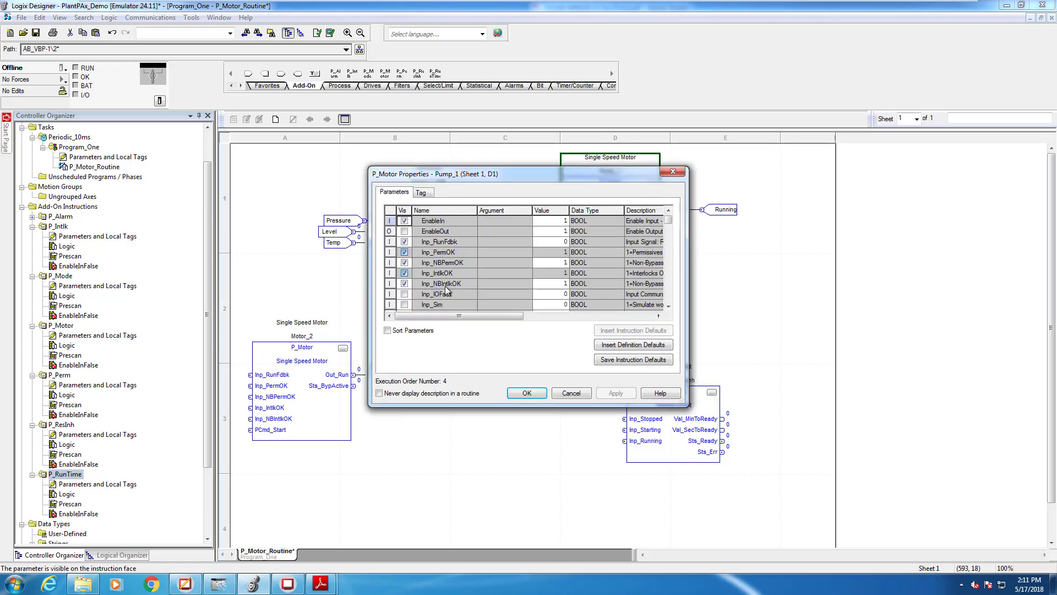
mouse_move(670, 222)
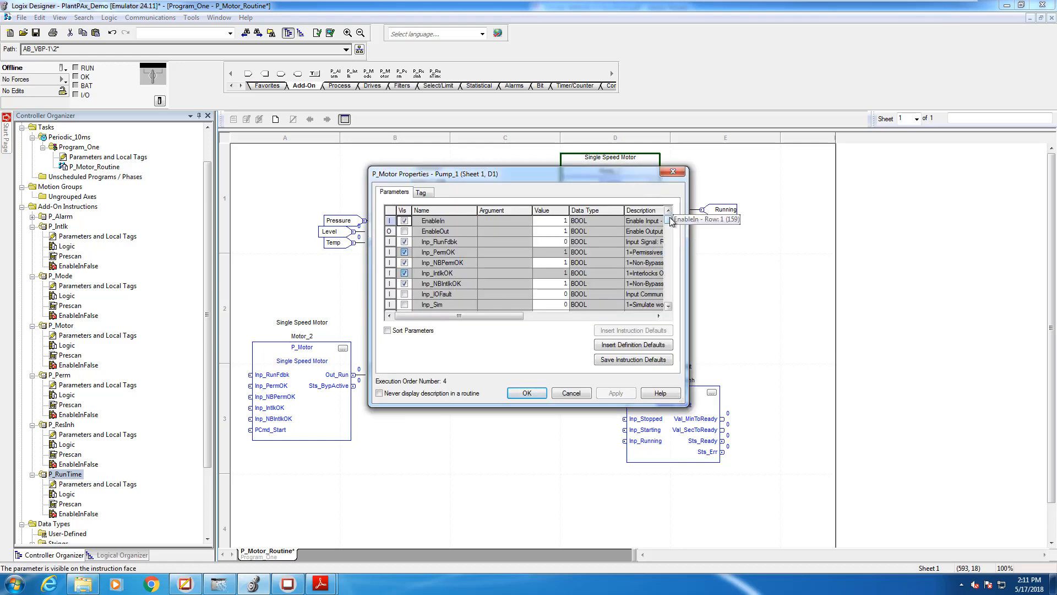
scroll("down", 3)
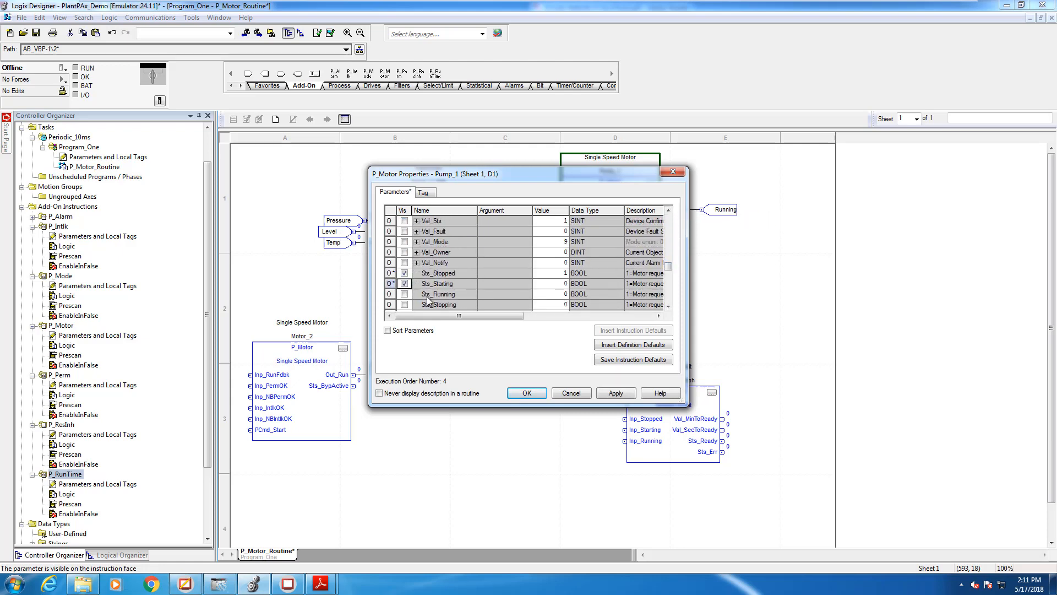
left_click(570, 393)
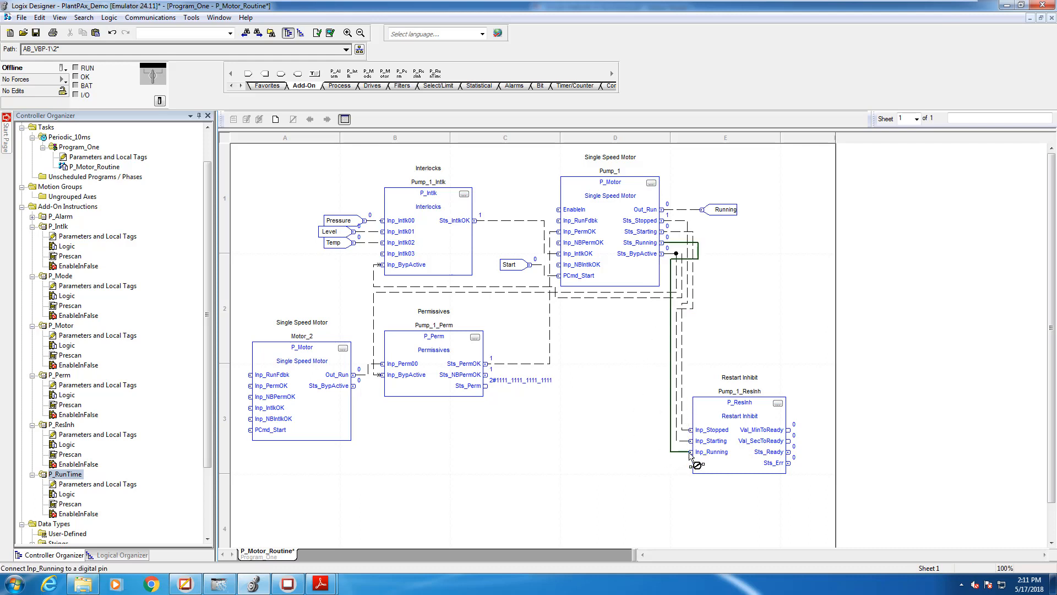
mouse_move(788, 452)
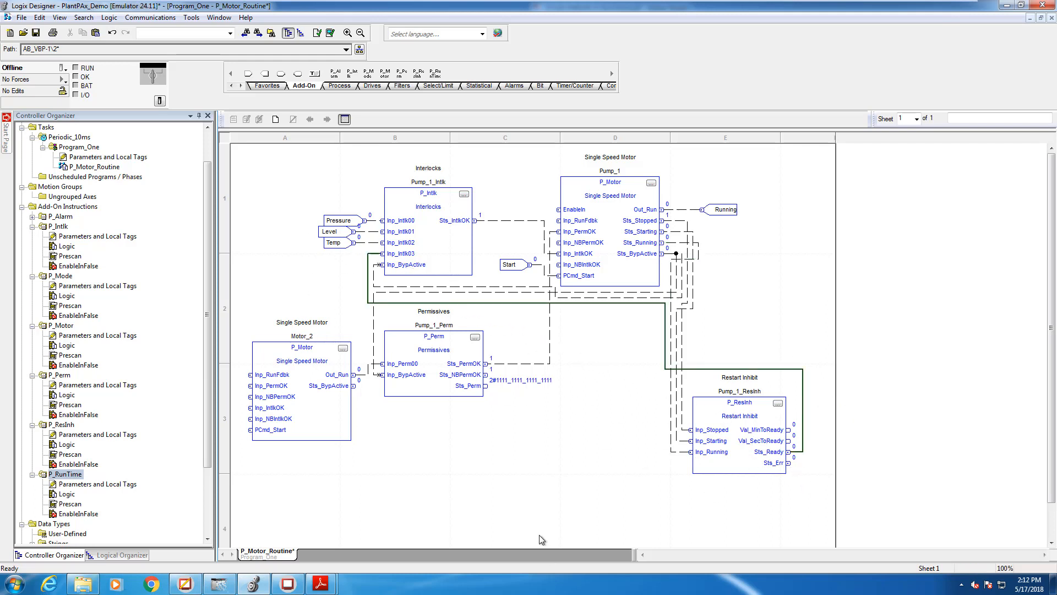
mouse_move(626, 375)
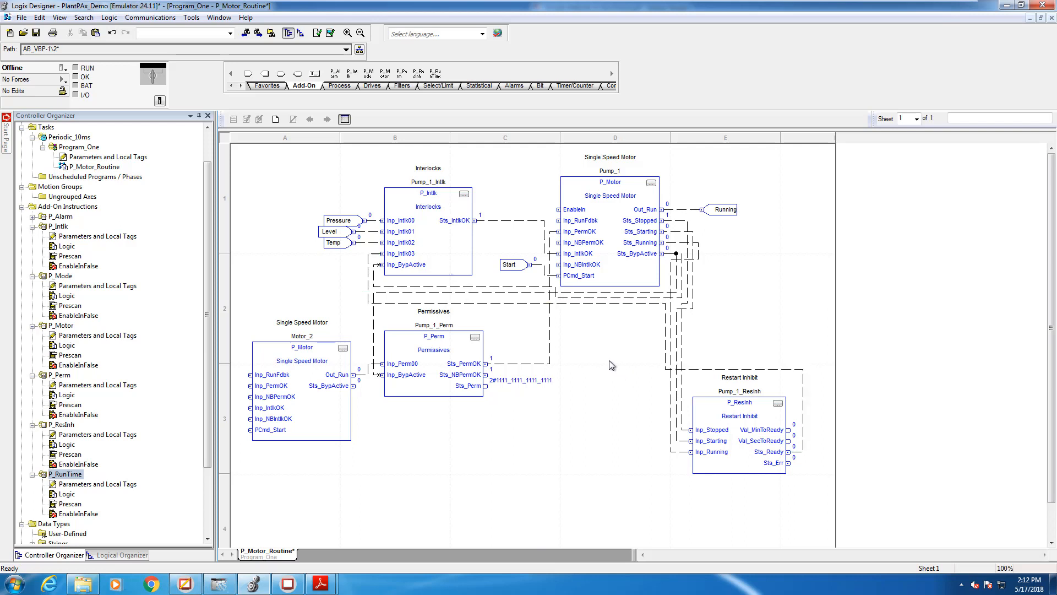
mouse_move(445, 190)
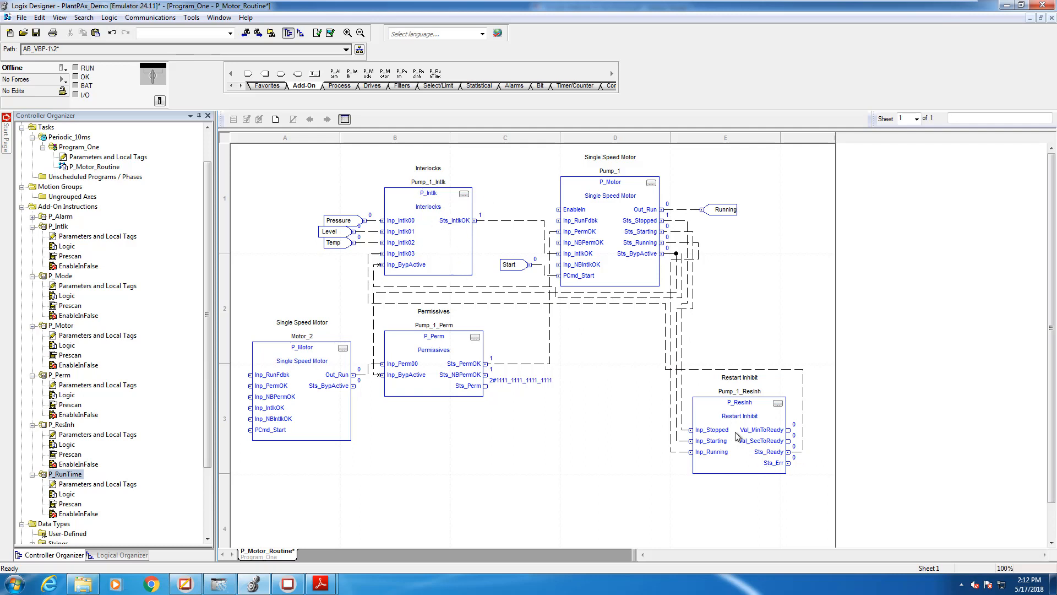
mouse_move(627, 459)
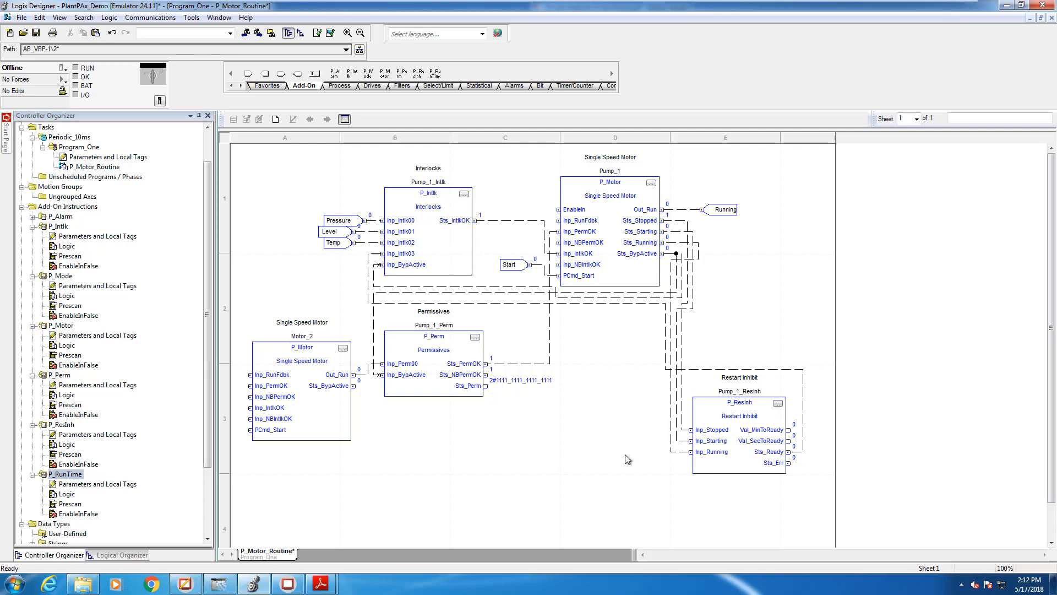
mouse_move(634, 472)
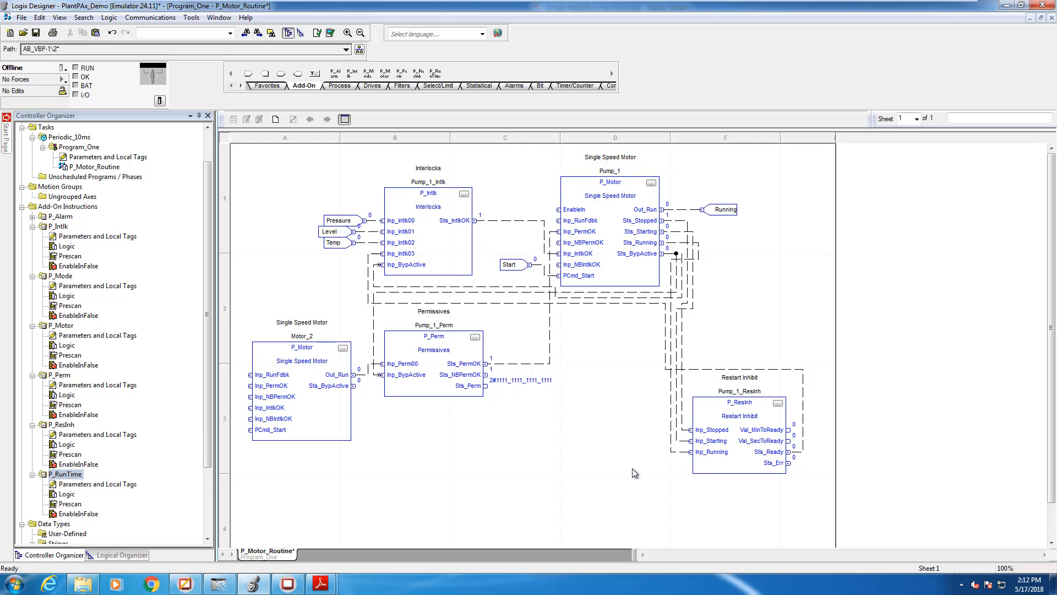
mouse_move(418, 73)
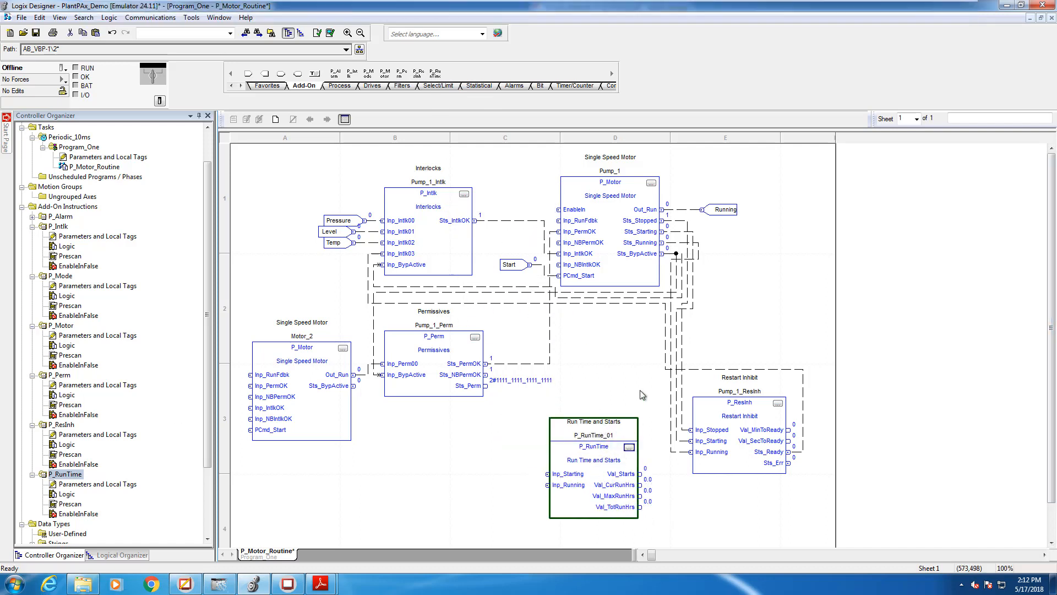
mouse_move(619, 264)
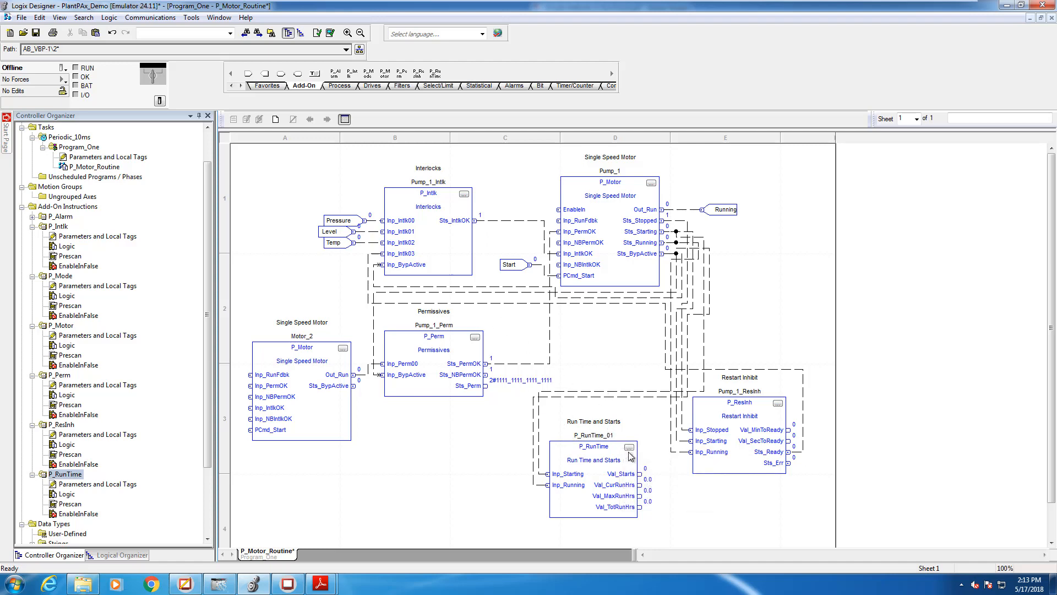
- Open the Pump_1_RunTime block's properties
double_click(628, 446)
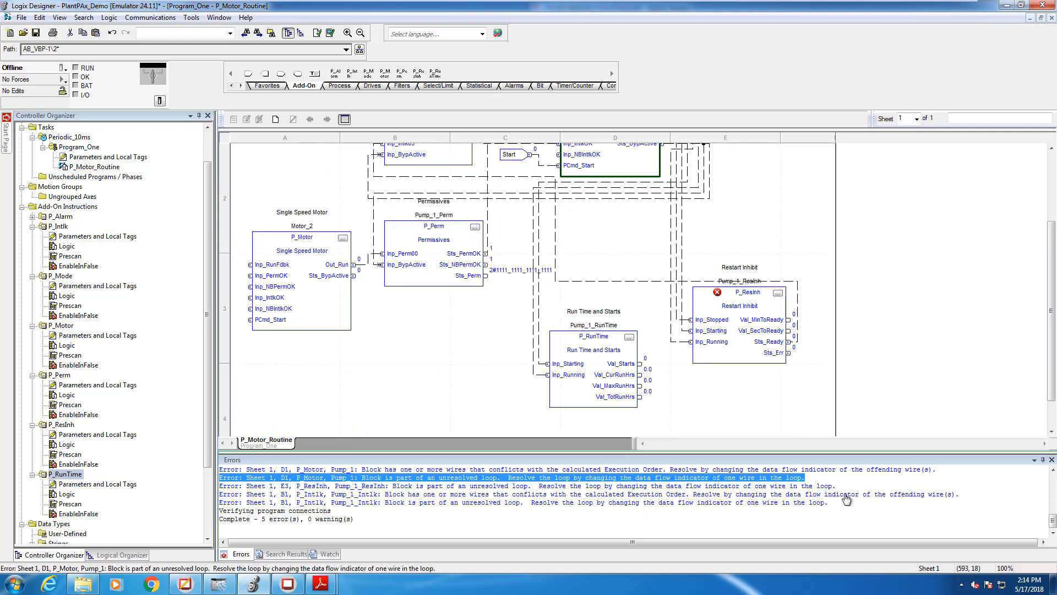
- Open a context menu in the routine while reviewing the unresolved-loop errors
right_click(701, 357)
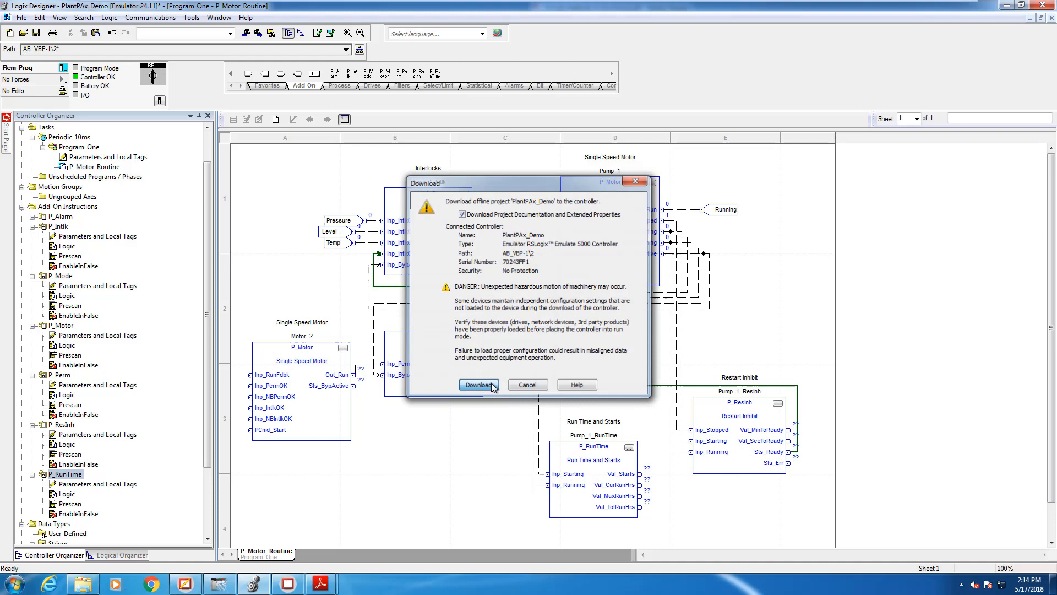
- Download PlantPAx_Demo, switch the controller to Remote Run, and return to the View client
left_click(479, 384)
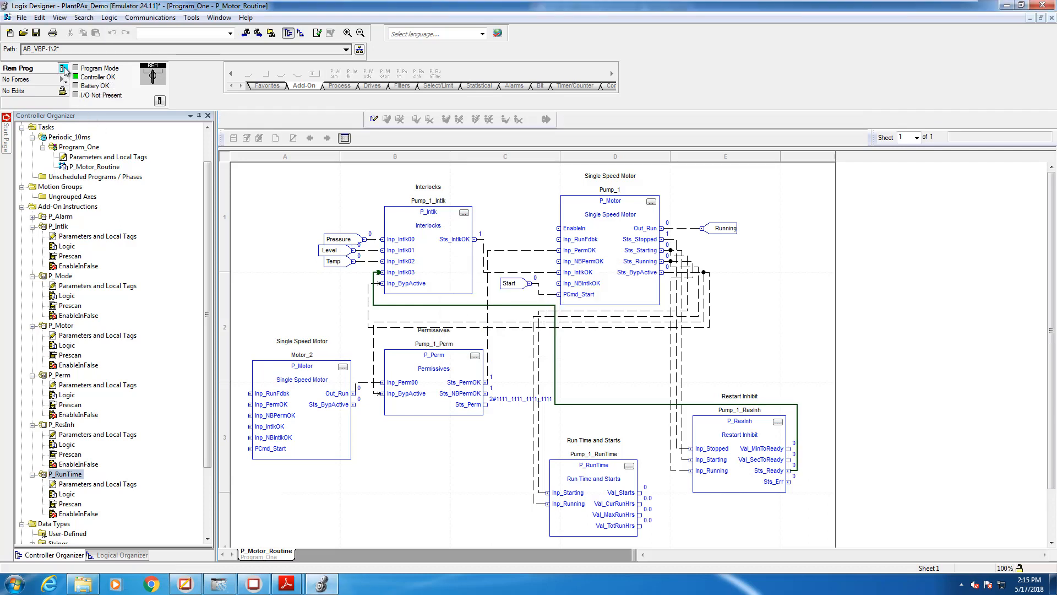
left_click(63, 67)
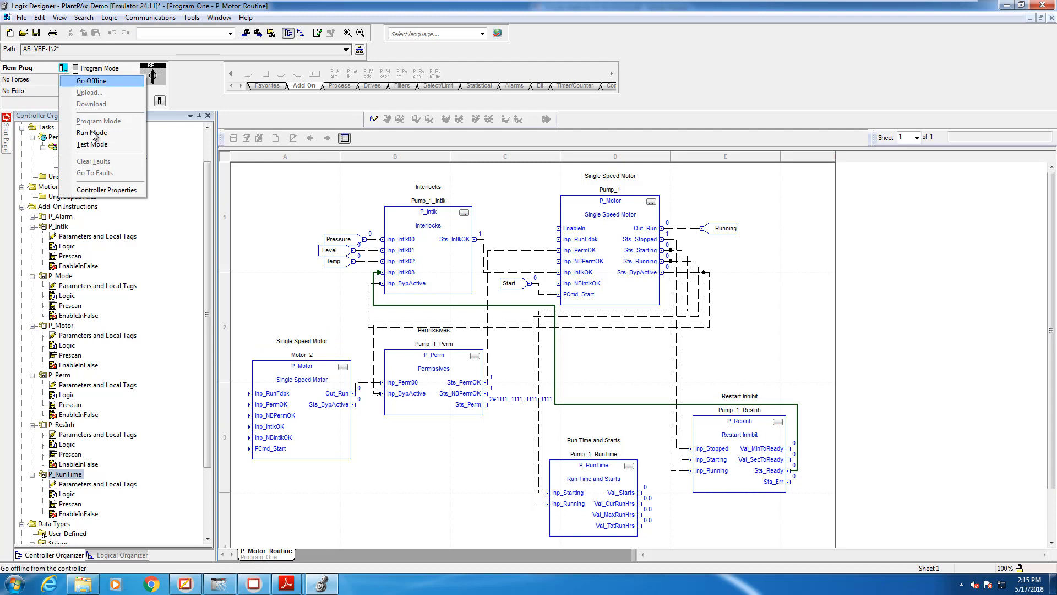
left_click(90, 132)
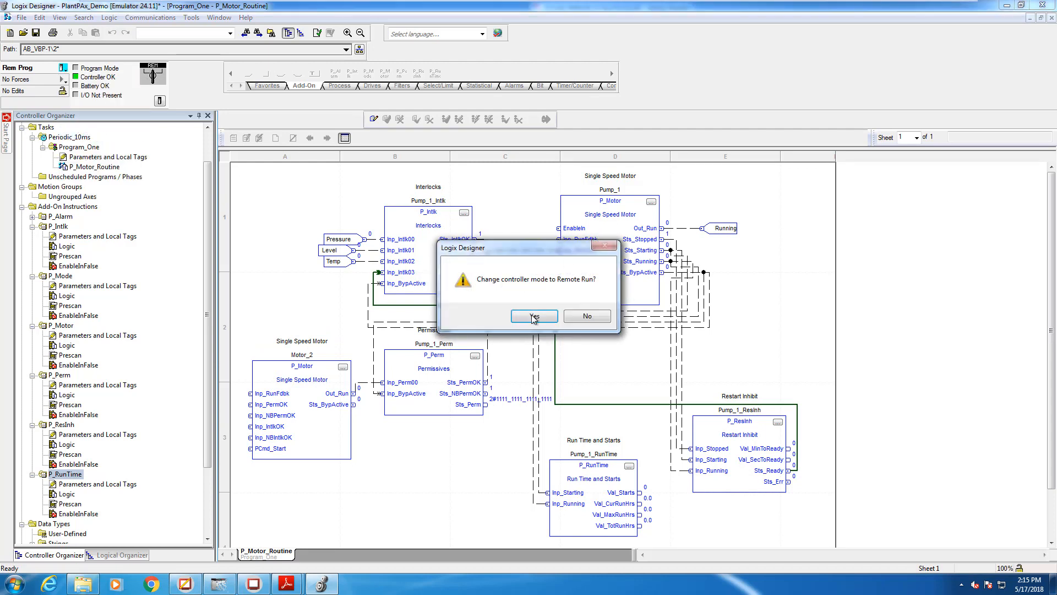
left_click(533, 316)
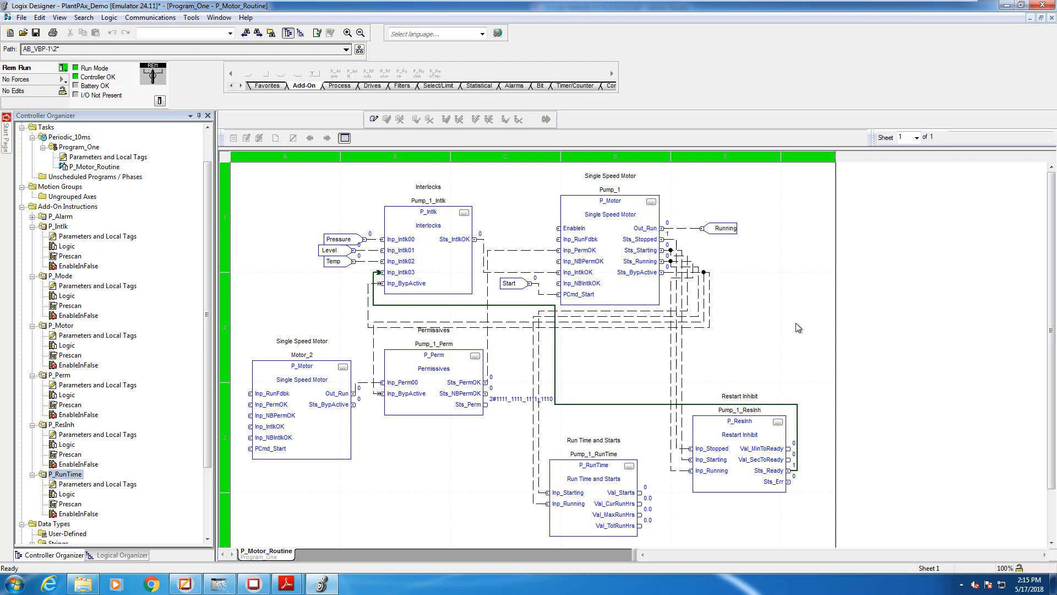
mouse_move(807, 336)
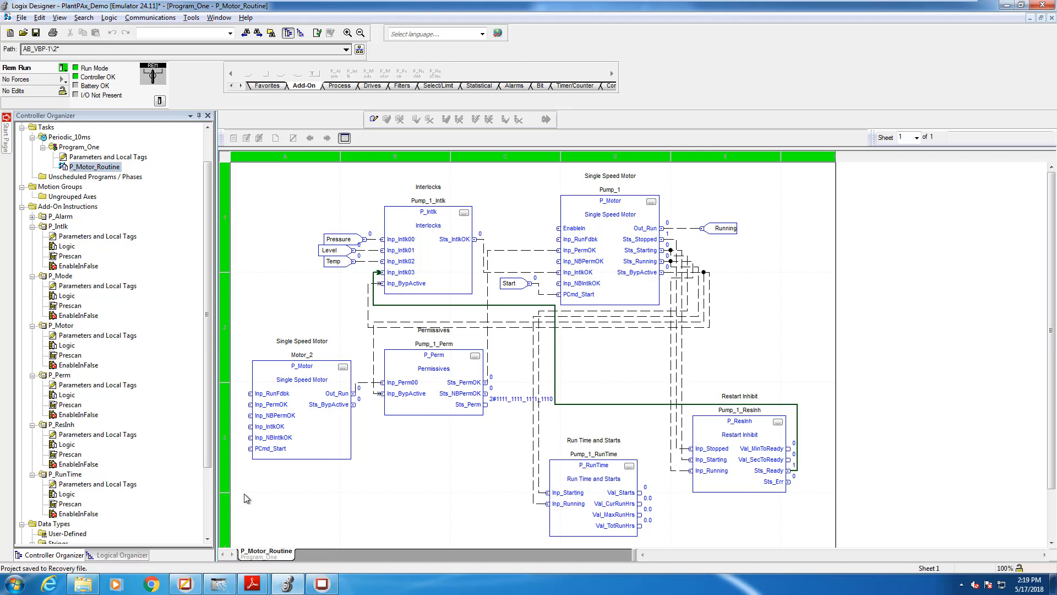
mouse_move(267, 526)
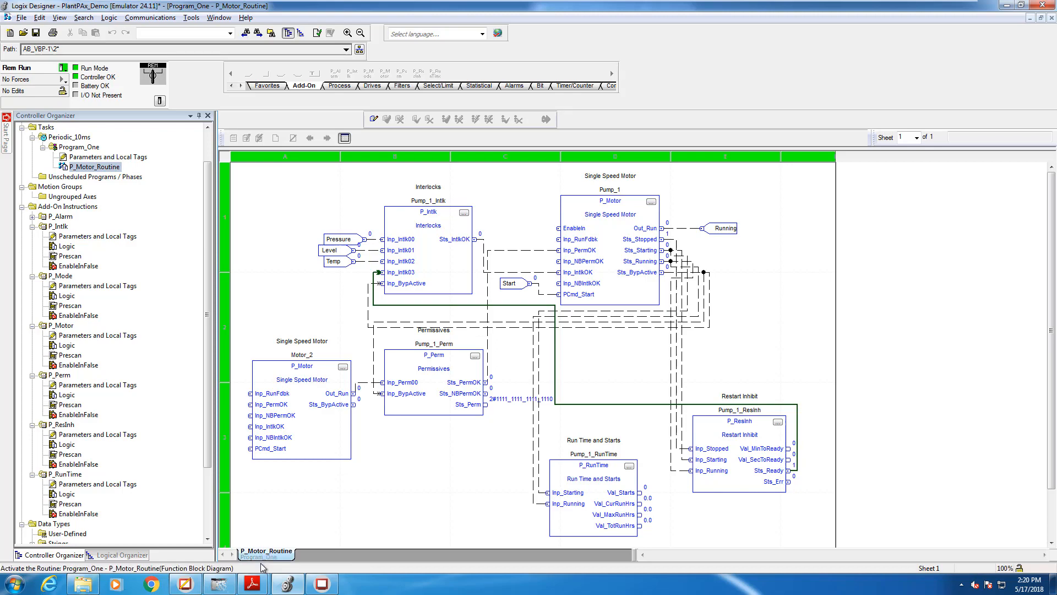
left_click(321, 583)
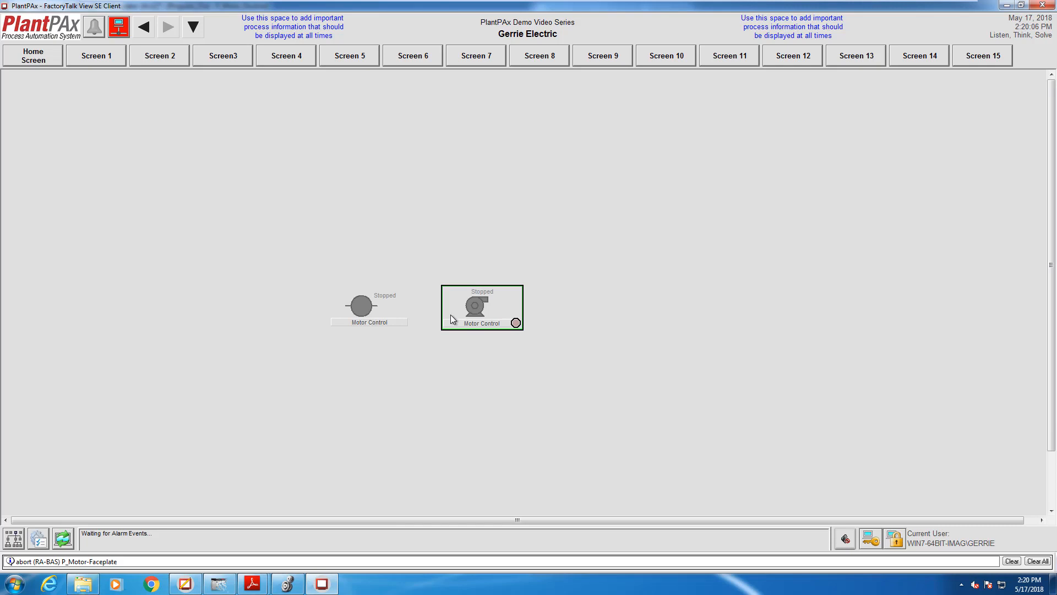
- Start Motor_2 until Running, with Pump_1's faceplate and interlocks faceplate opened alongside
left_click(360, 305)
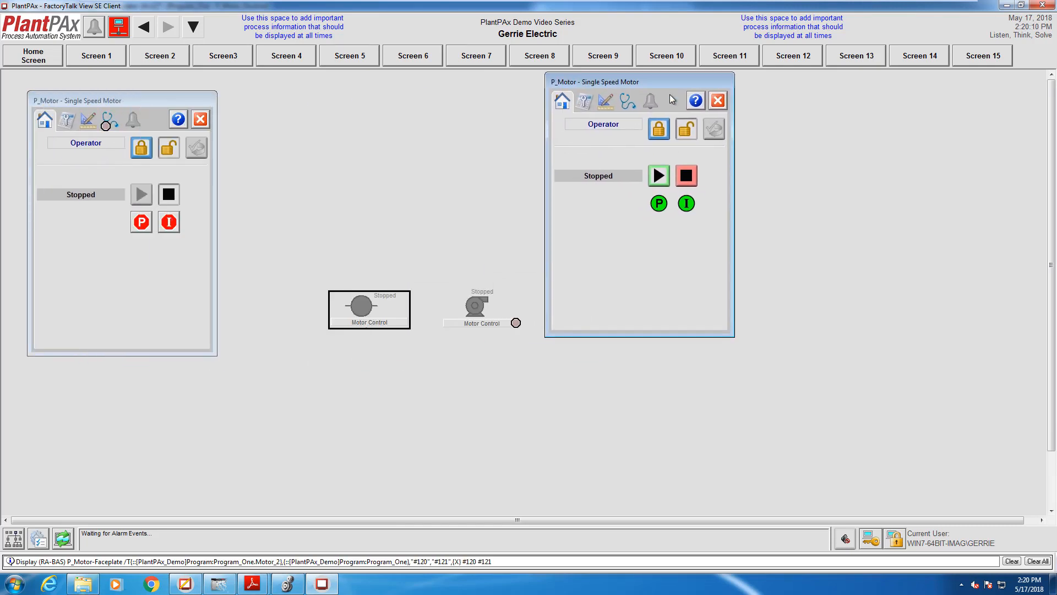
left_click(718, 99)
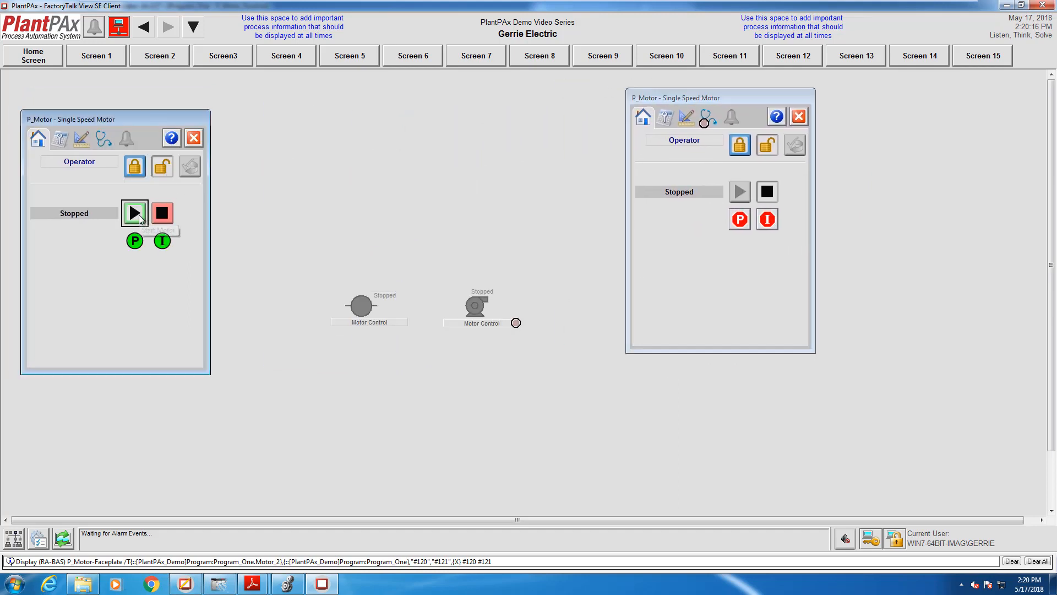
left_click(134, 213)
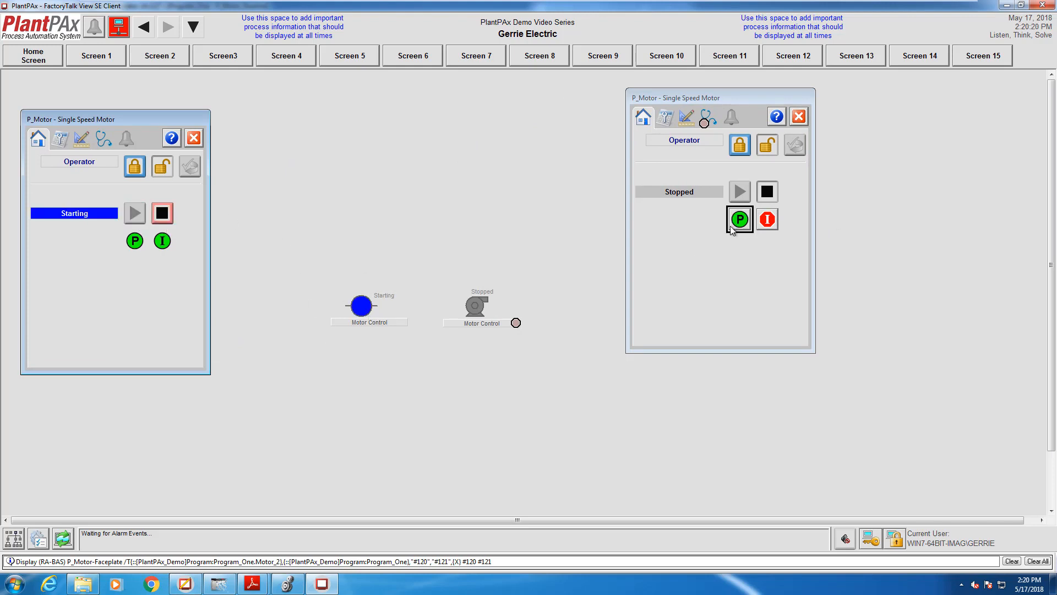
left_click(740, 218)
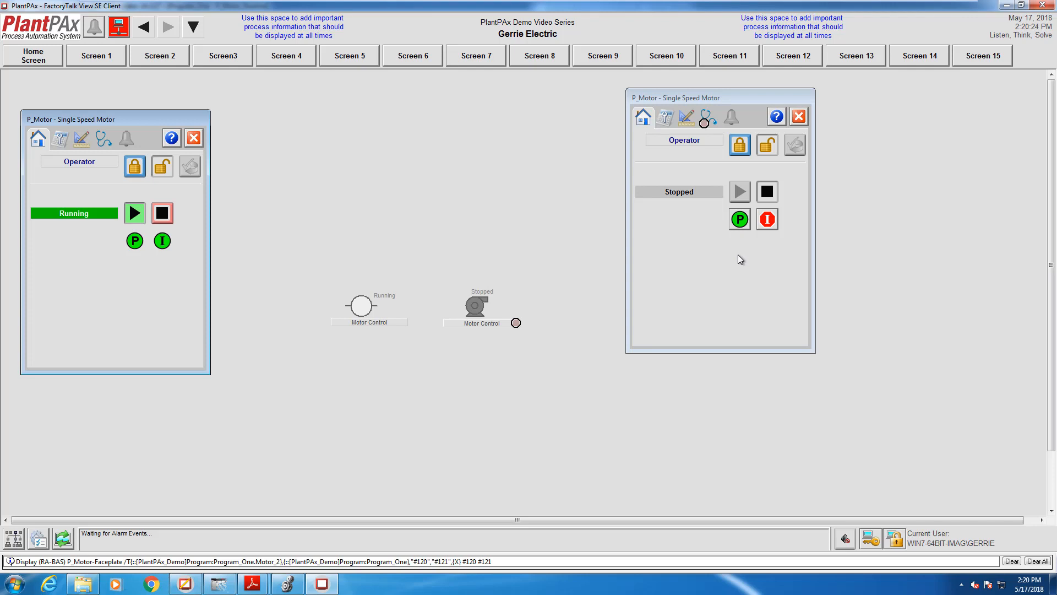
mouse_move(766, 219)
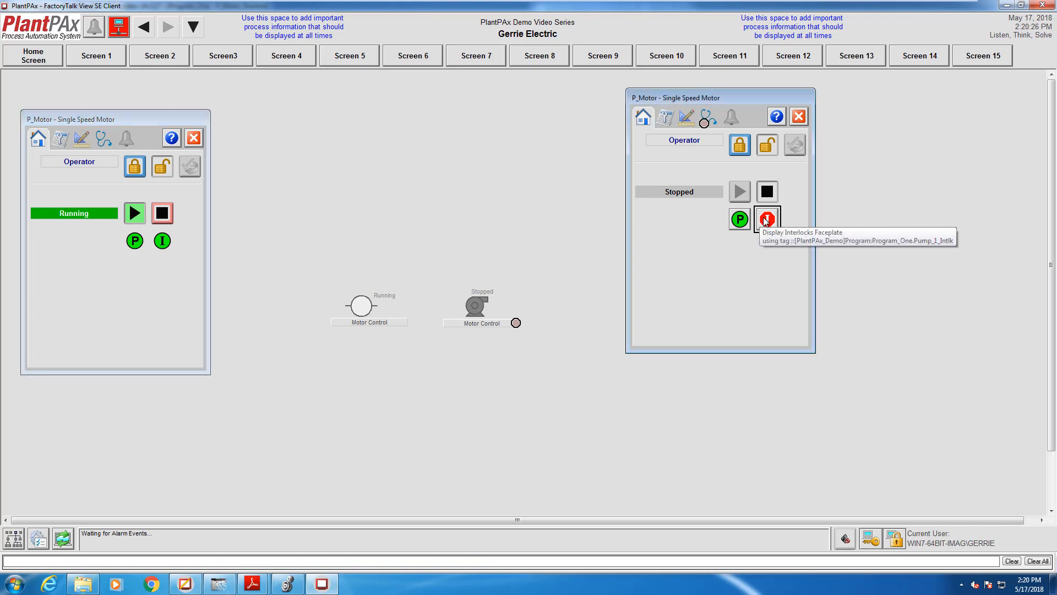
left_click(766, 219)
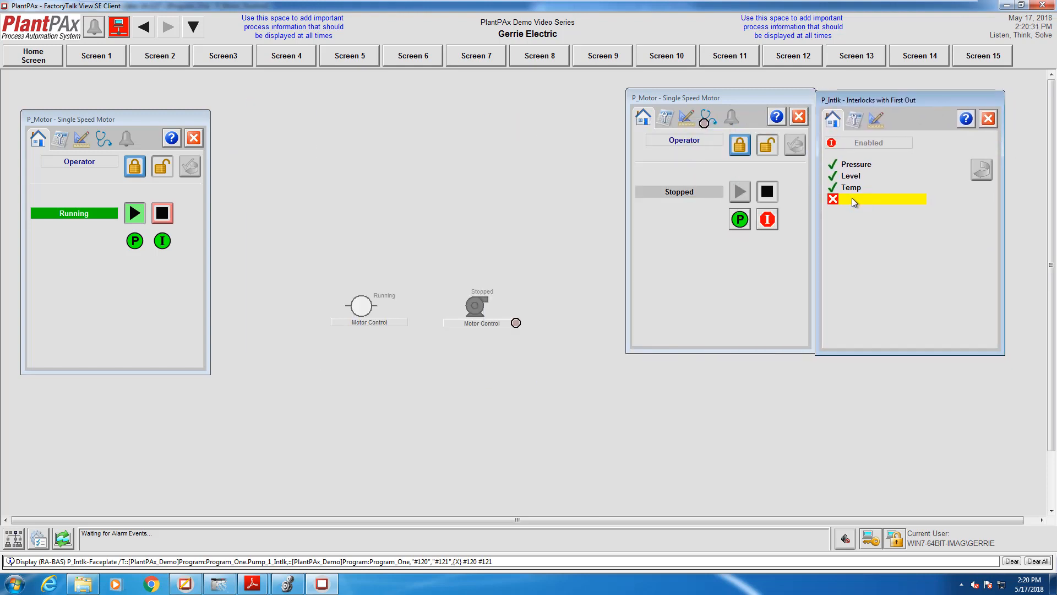
mouse_move(862, 207)
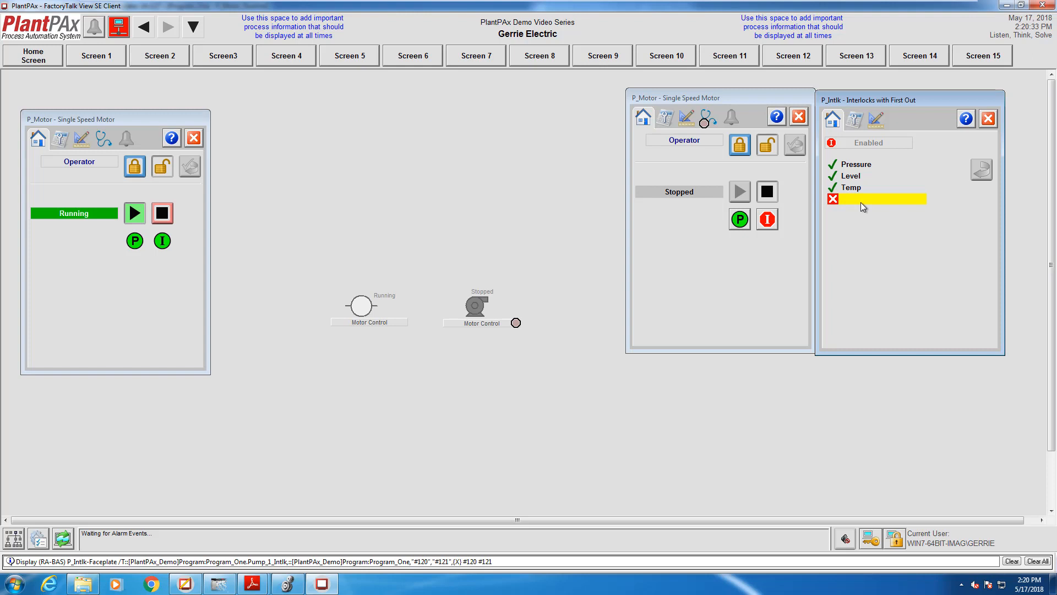
- Label Pump_1's fourth interlock condition Restart_Inhibit, then return to the interlock status view
left_click(875, 119)
type("Restart_Inhibit")
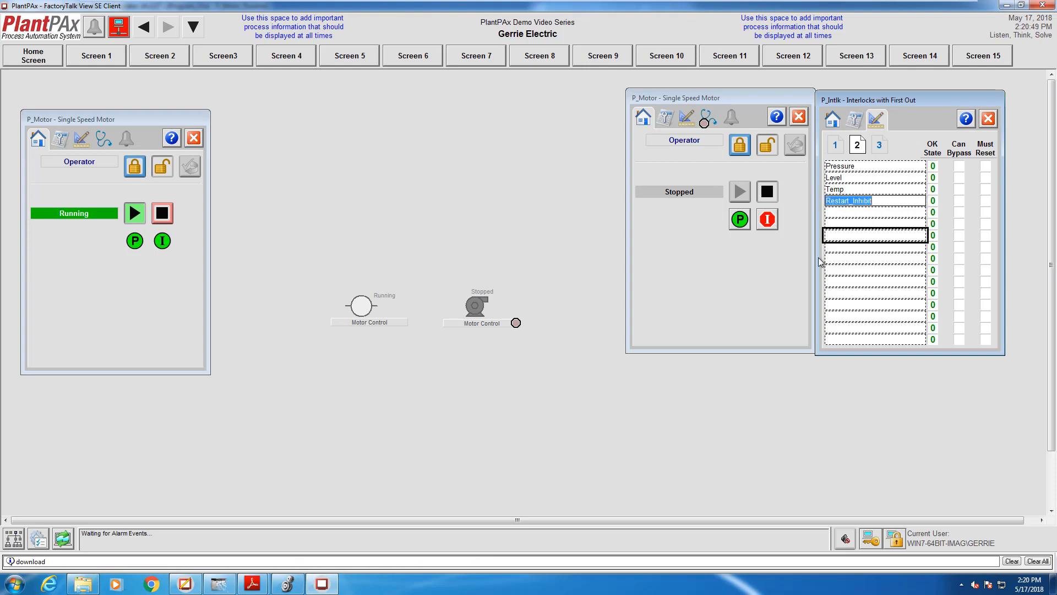
left_click(874, 211)
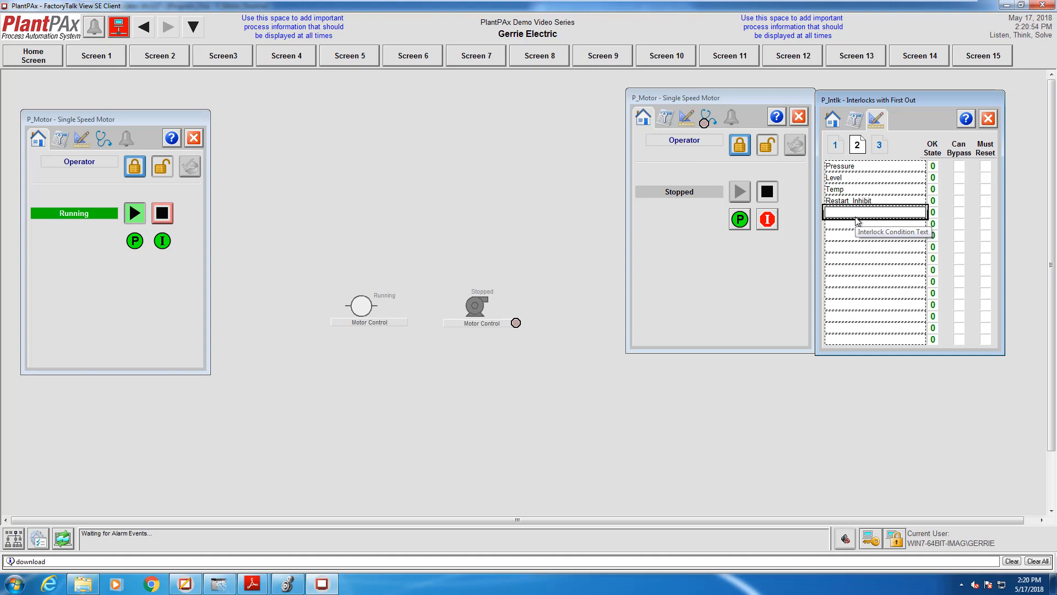
left_click(832, 119)
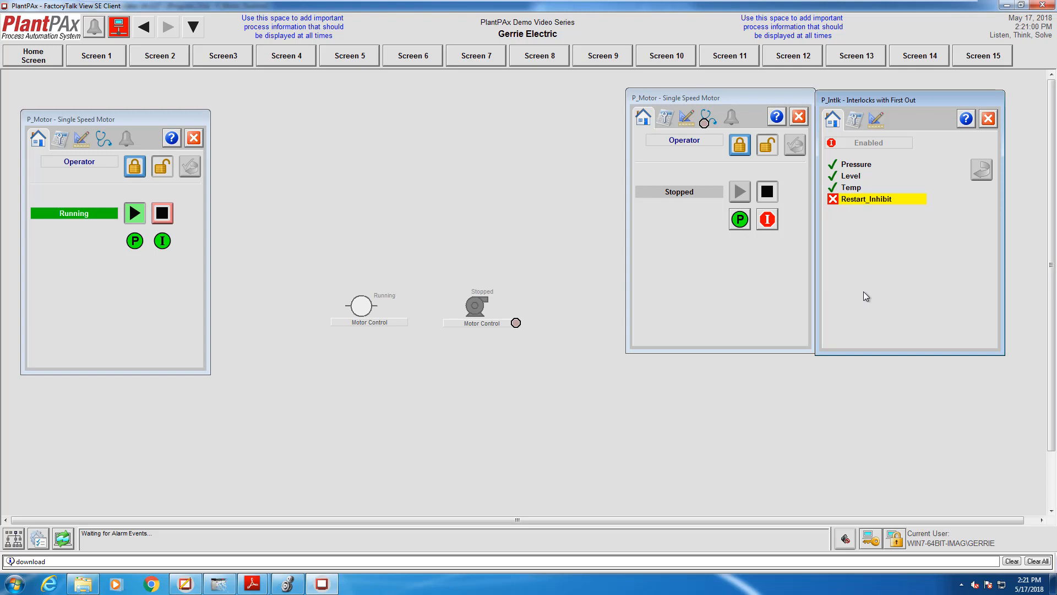
mouse_move(827, 214)
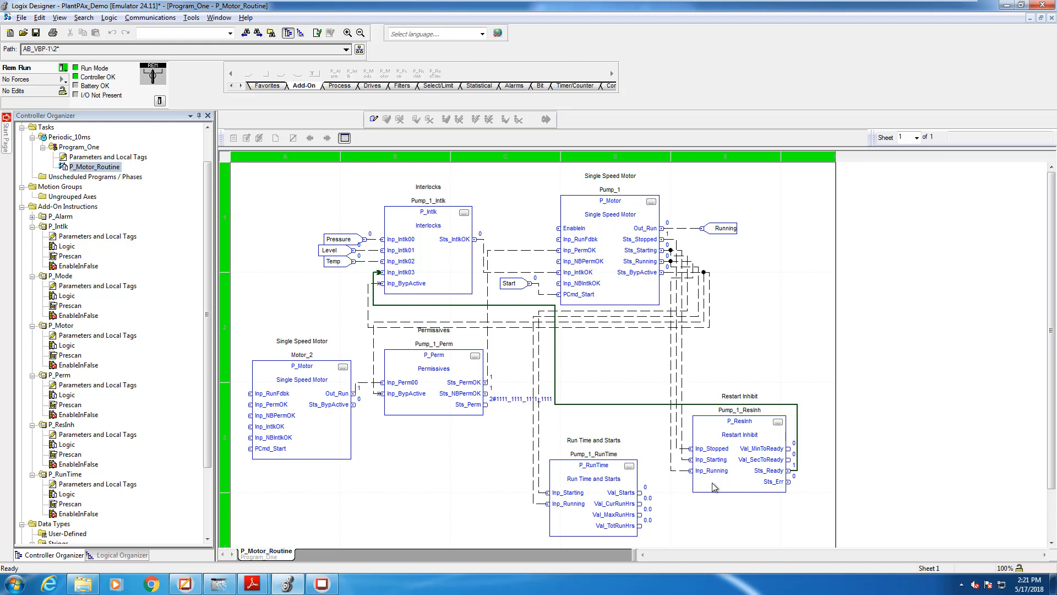
mouse_move(765, 475)
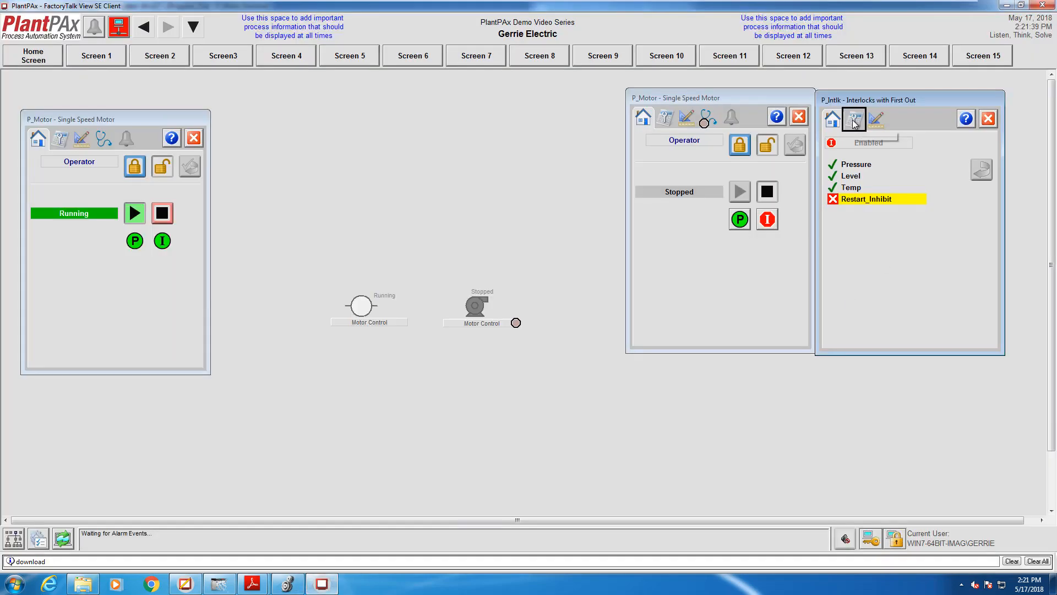
- Toggle Restart_Inhibit's OK State to 1 and close the interlocks faceplate
left_click(854, 119)
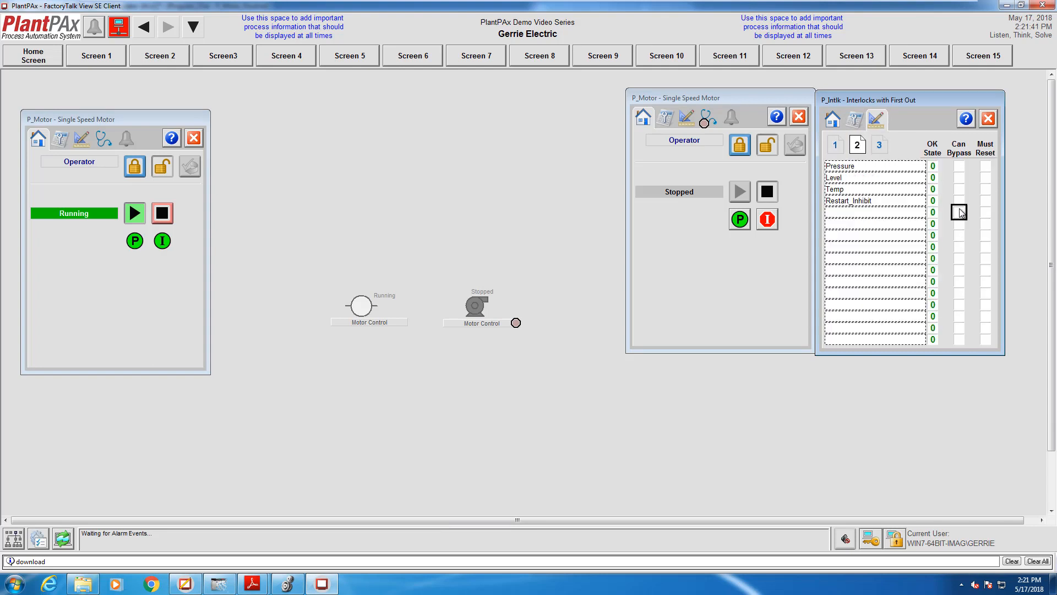
mouse_move(933, 201)
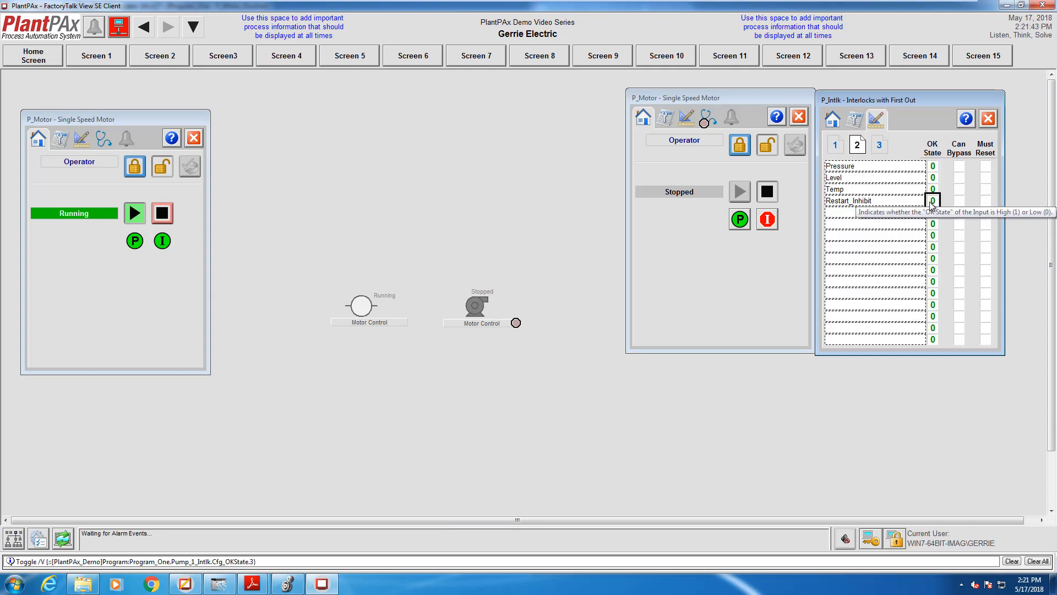
left_click(932, 201)
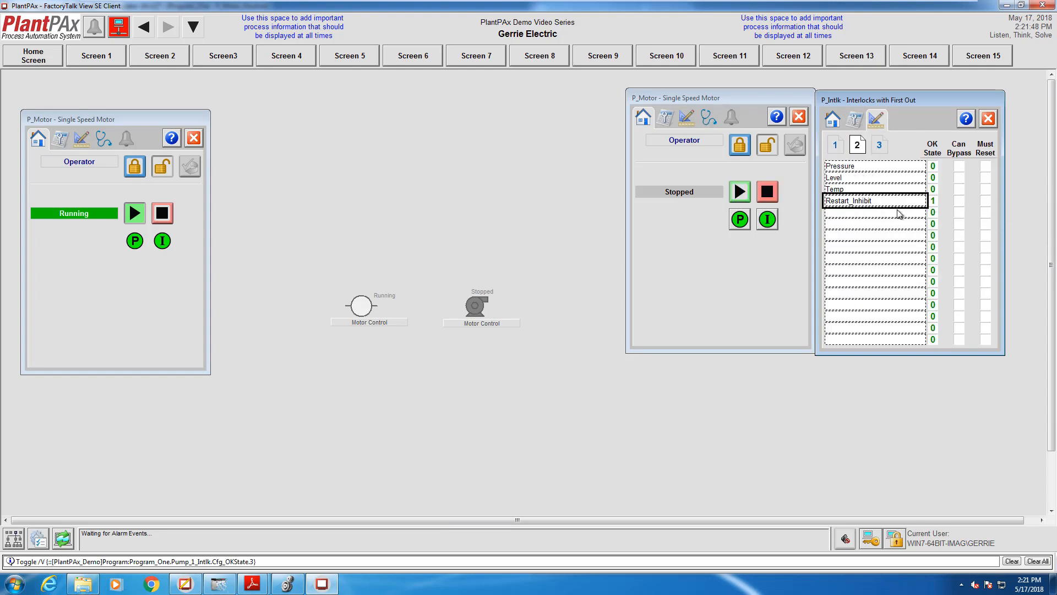
mouse_move(766, 219)
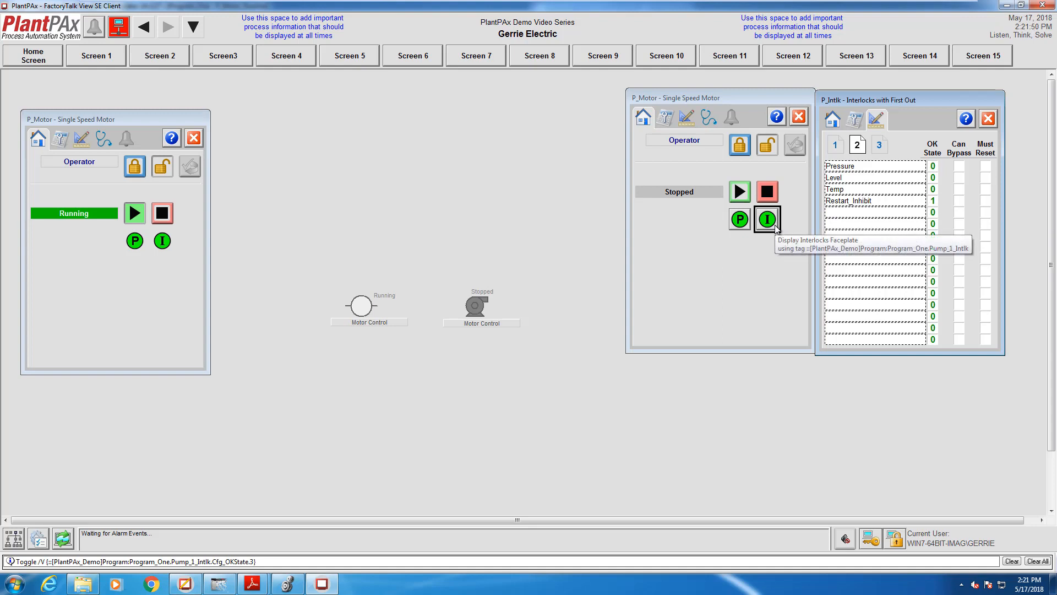
mouse_move(747, 284)
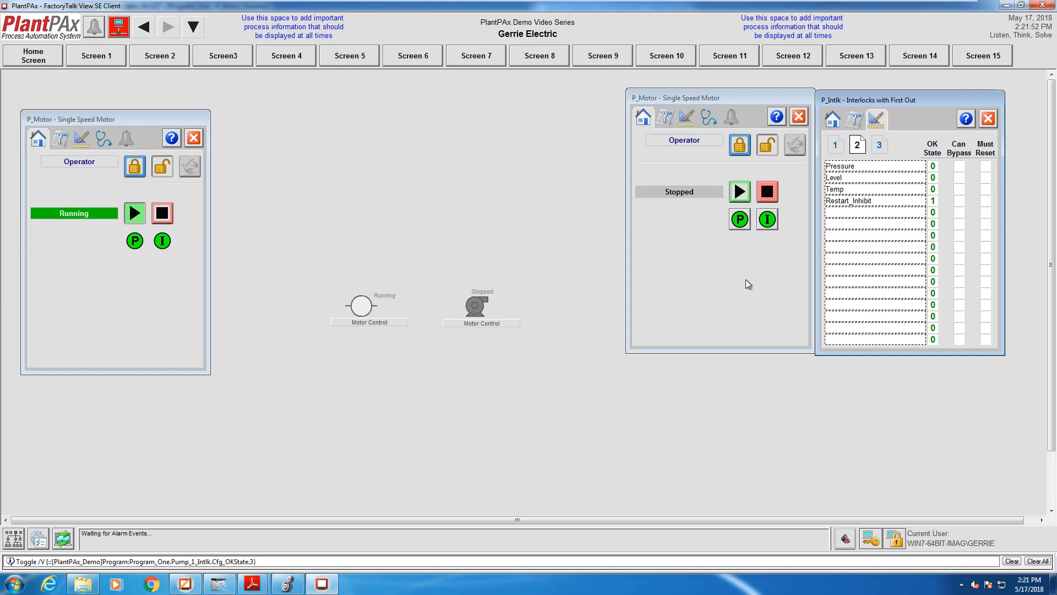
left_click(739, 192)
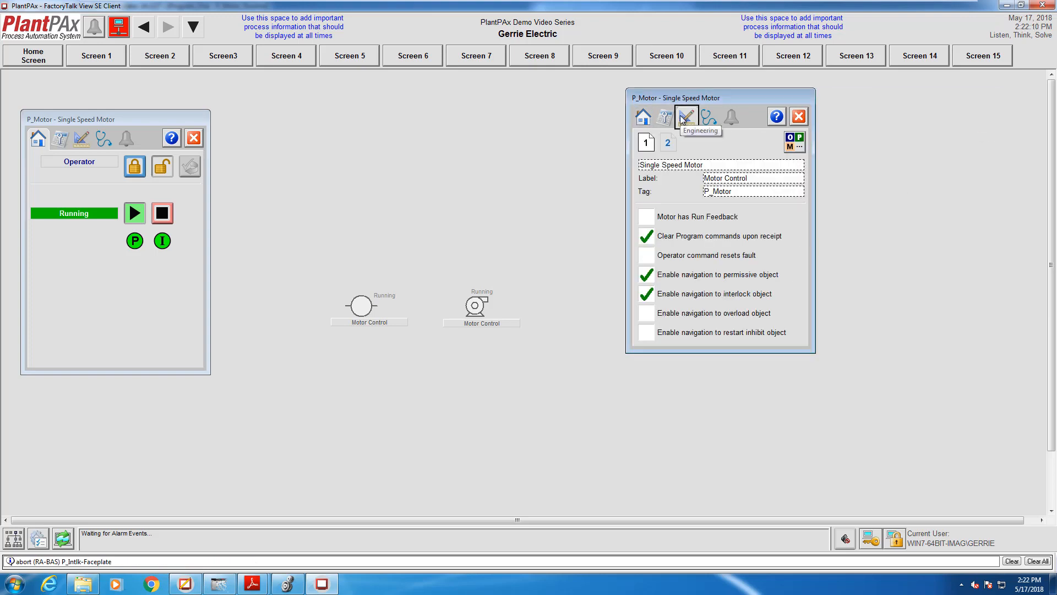
- Check 'Enable navigation to run time object' on engineering page 2, then return Home
left_click(668, 142)
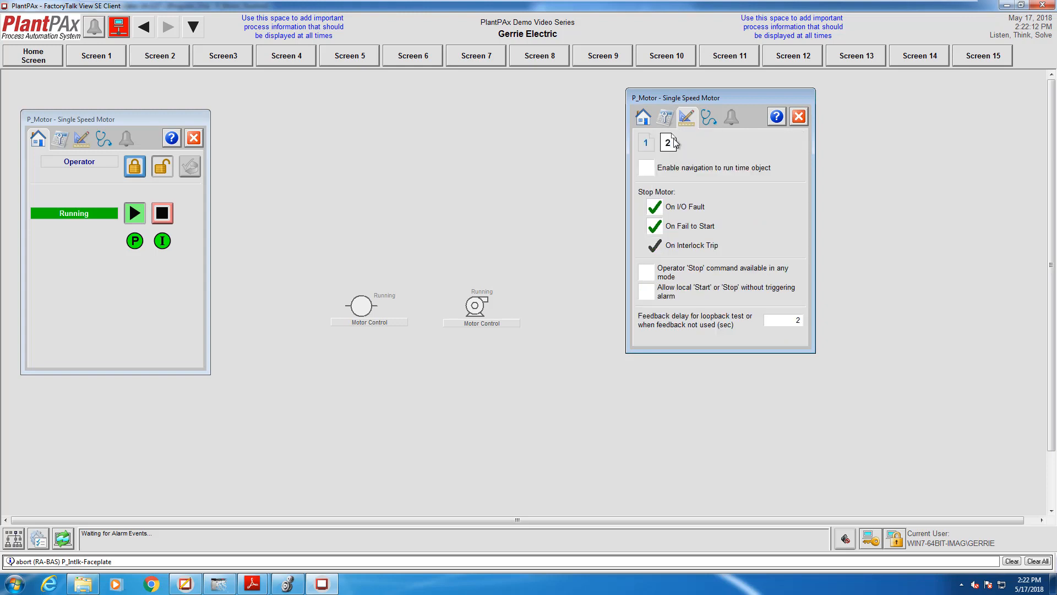
left_click(646, 167)
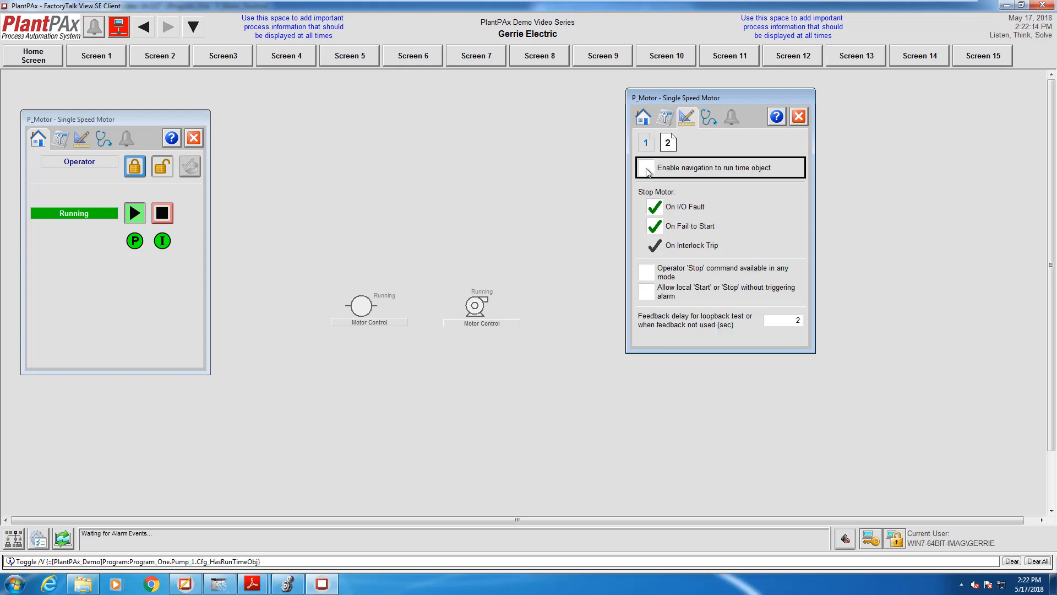
left_click(645, 167)
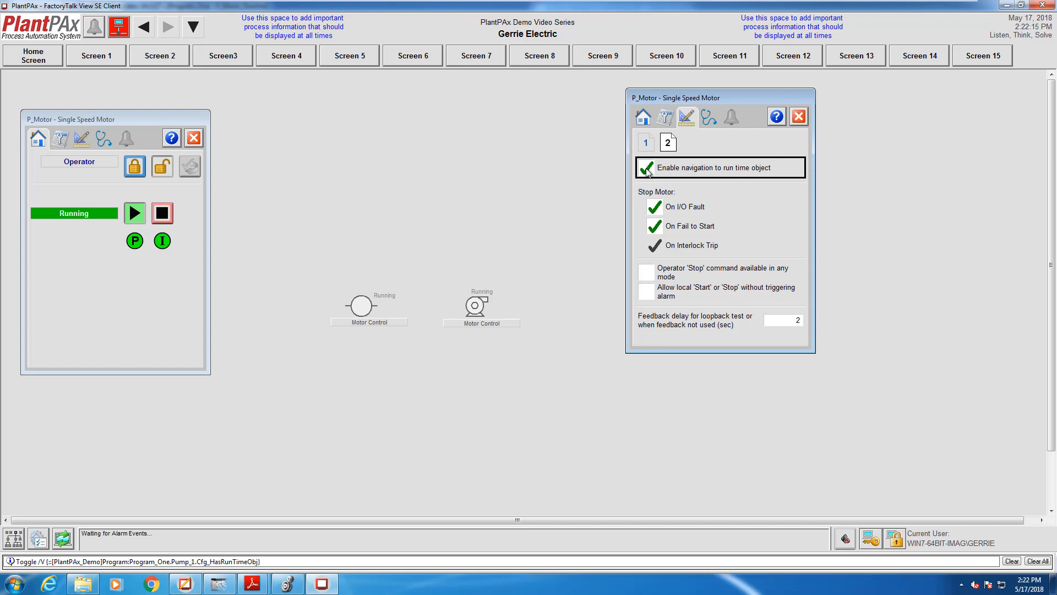
left_click(641, 116)
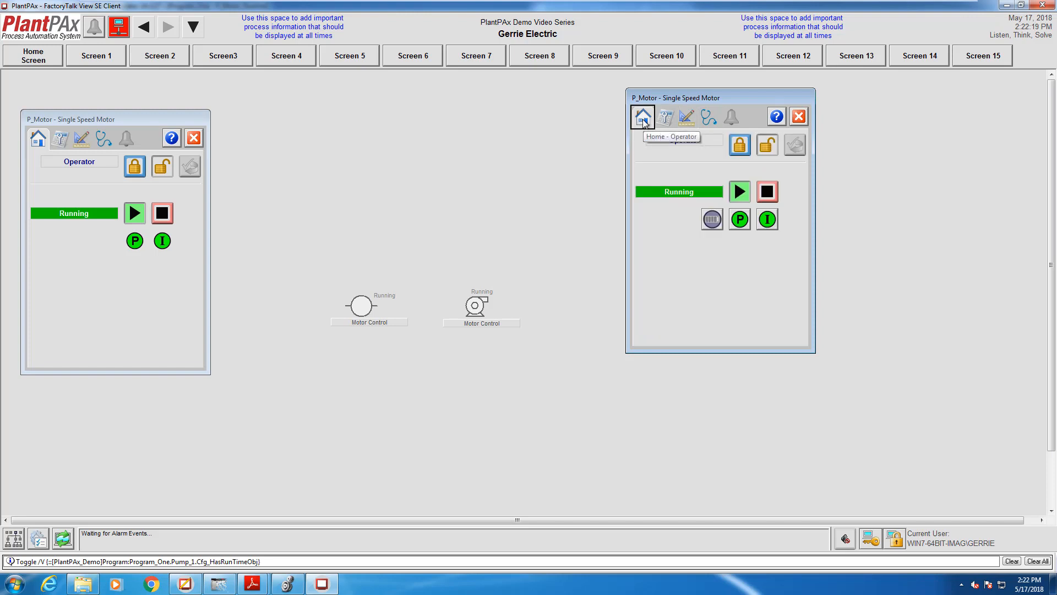
mouse_move(712, 219)
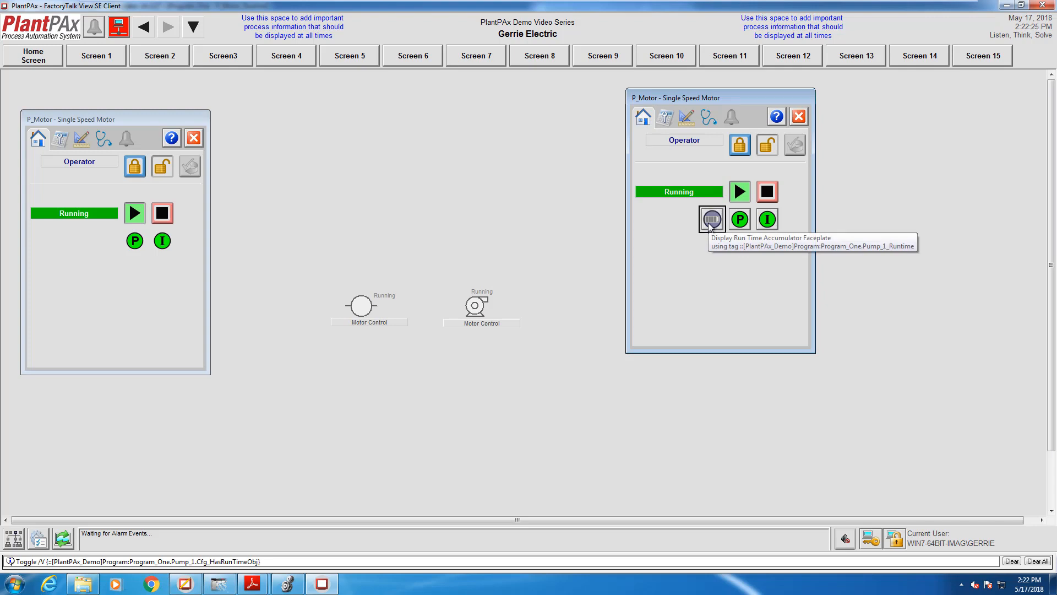
- Open Pump_1's Run Time Accumulator faceplate, showing zero hours and one motor start
left_click(712, 219)
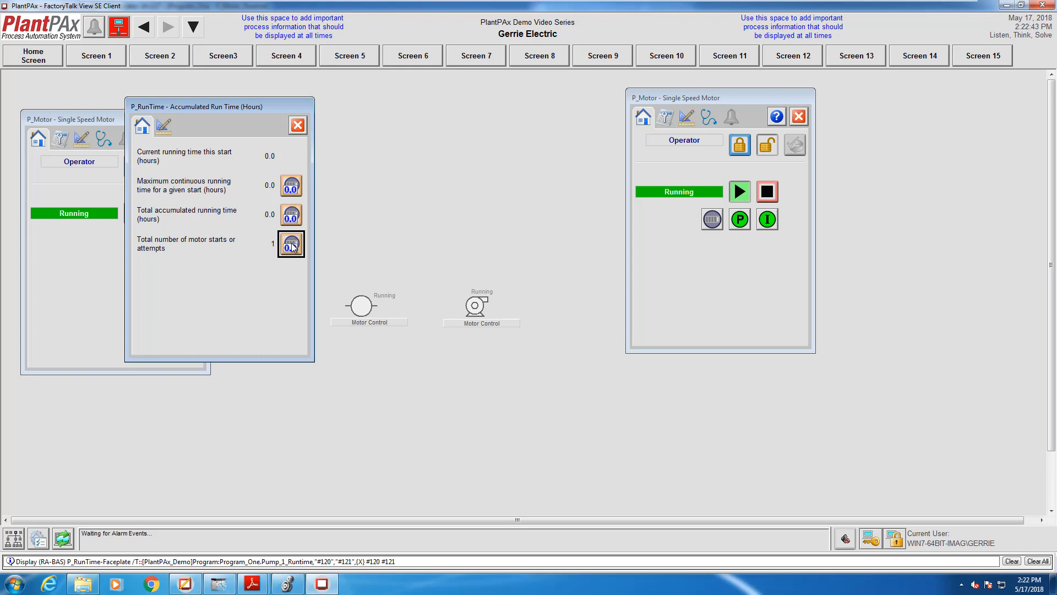
mouse_move(766, 192)
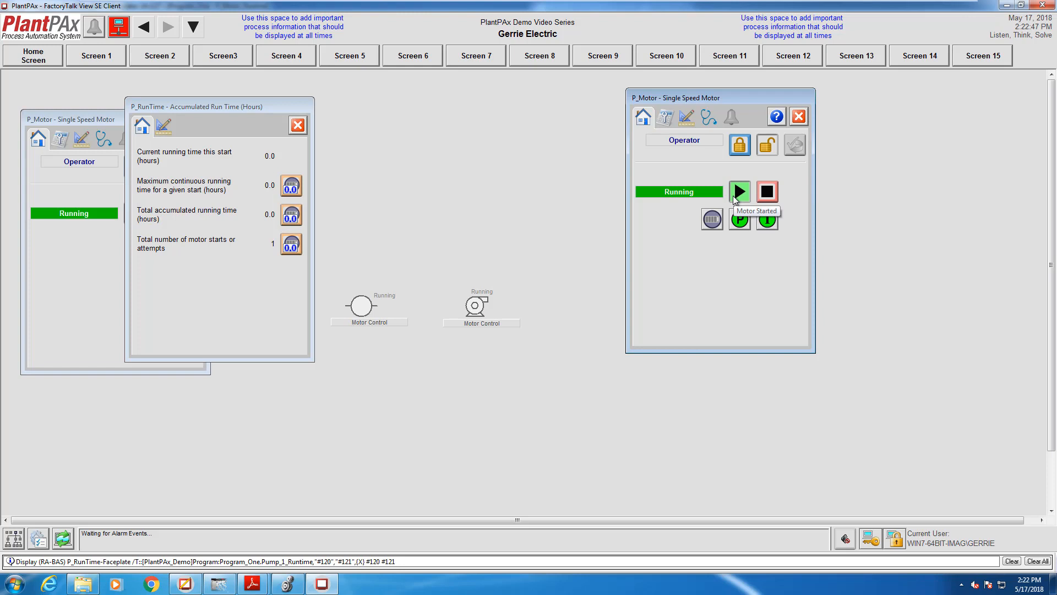
- Start and stop Pump_1 repeatedly until a restart is blocked, raising starts to three
left_click(767, 192)
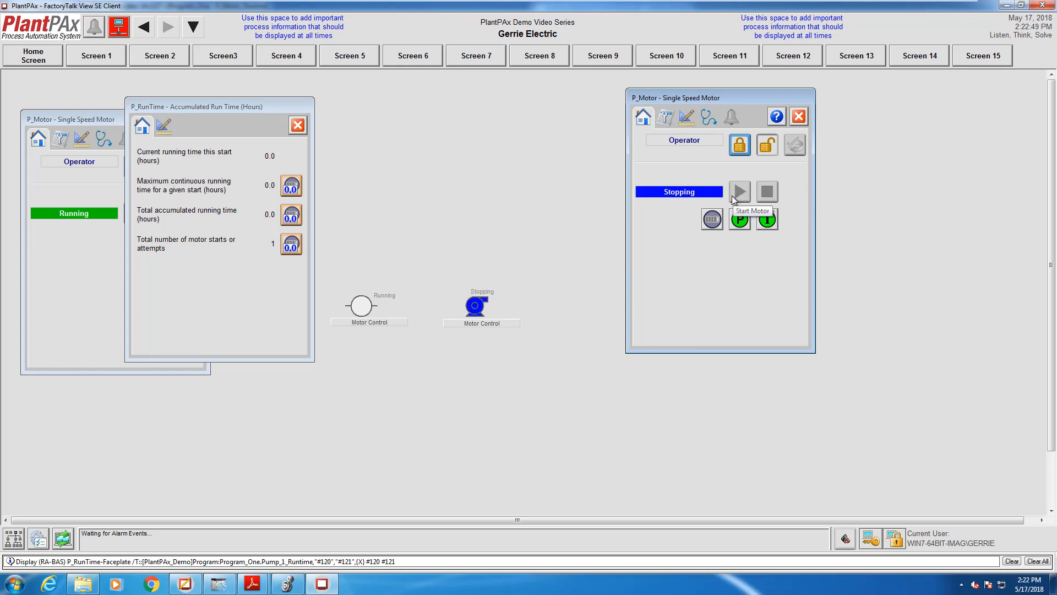
left_click(766, 192)
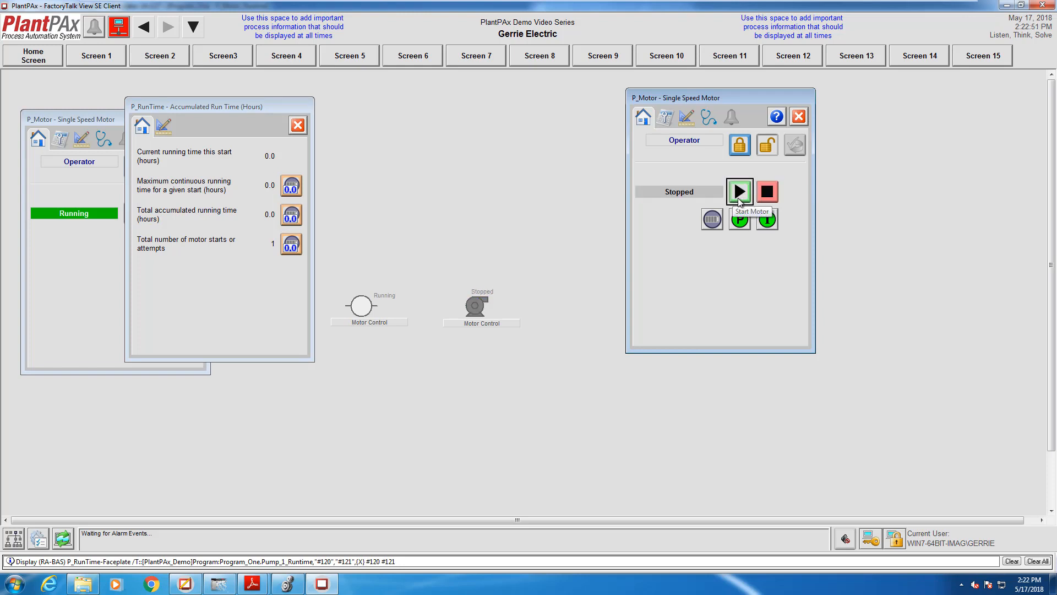
left_click(739, 191)
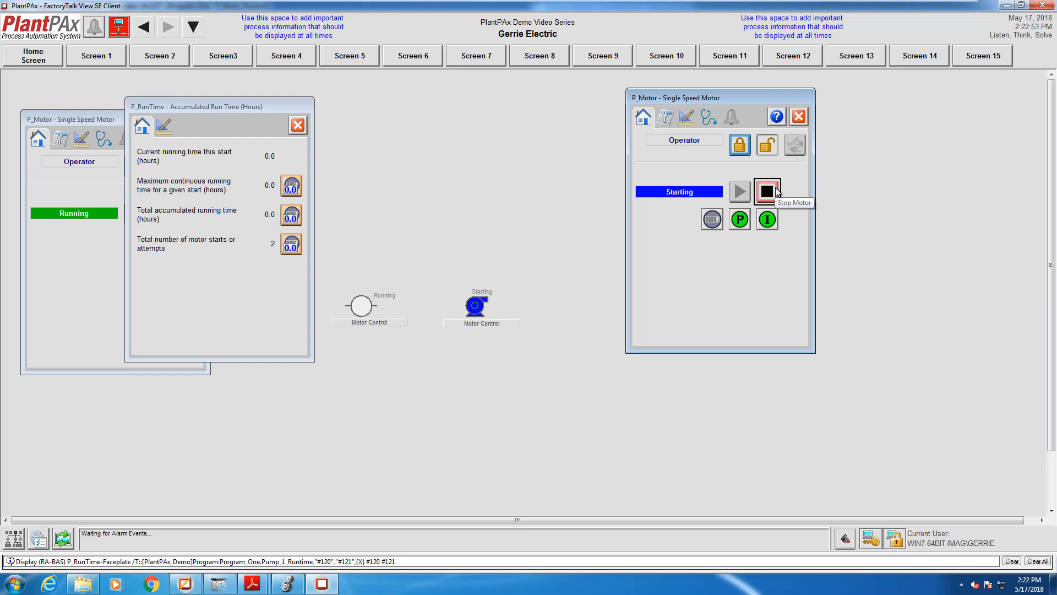
left_click(766, 191)
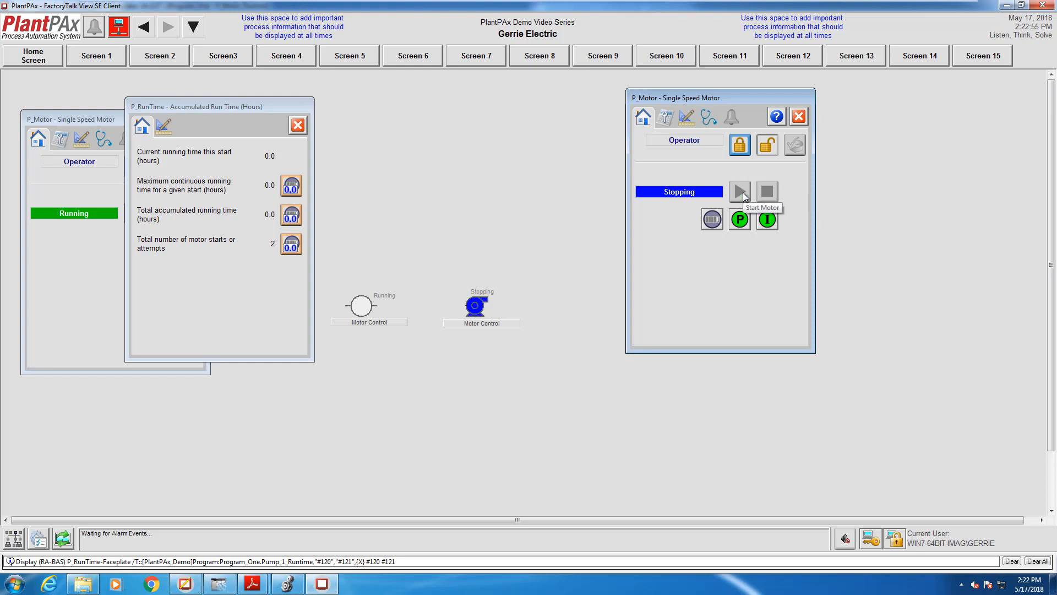
left_click(767, 191)
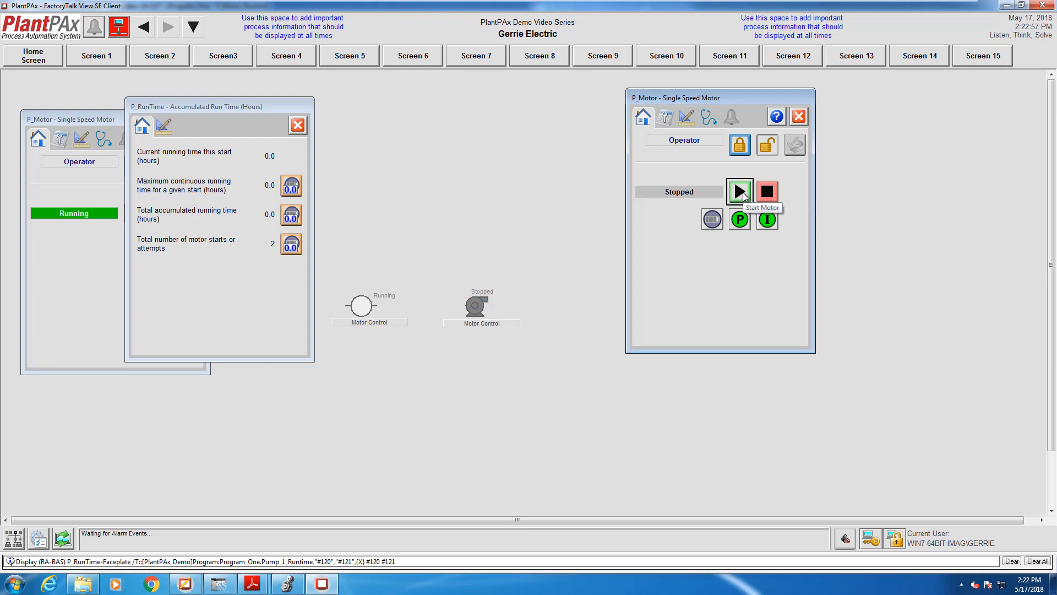
left_click(738, 192)
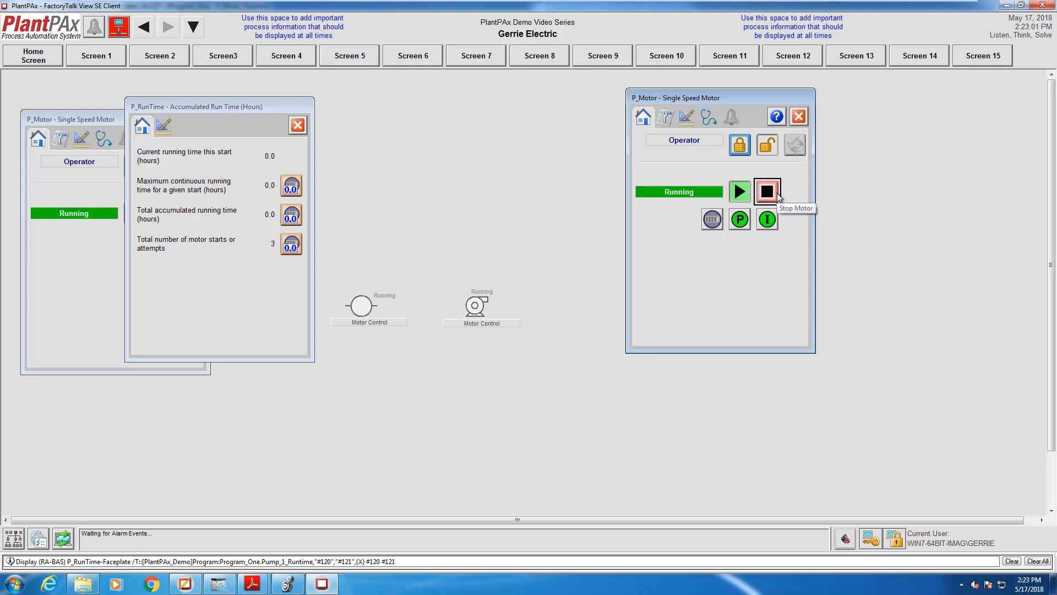
left_click(766, 191)
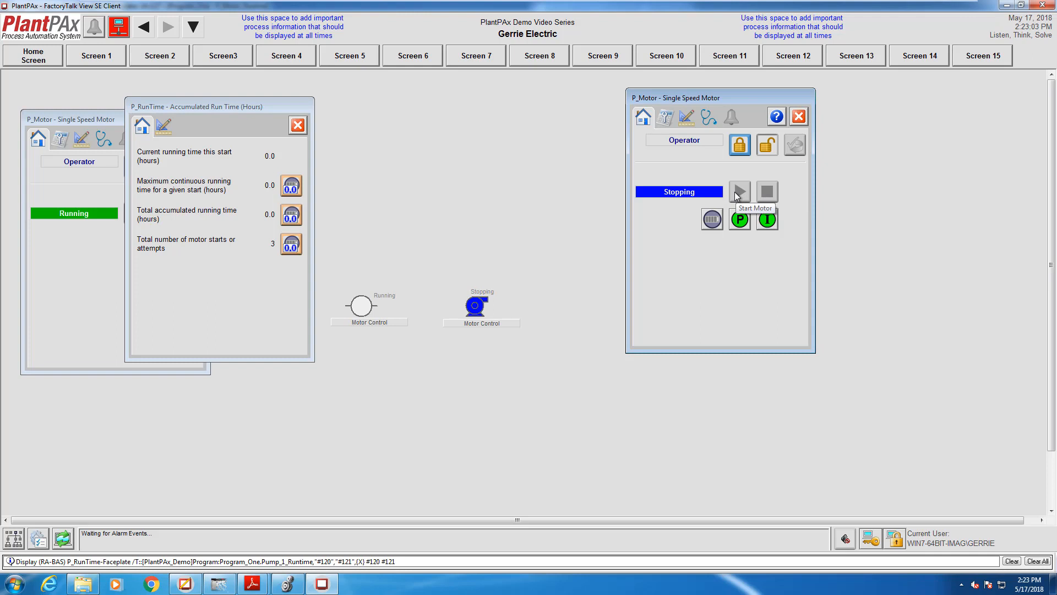
left_click(767, 192)
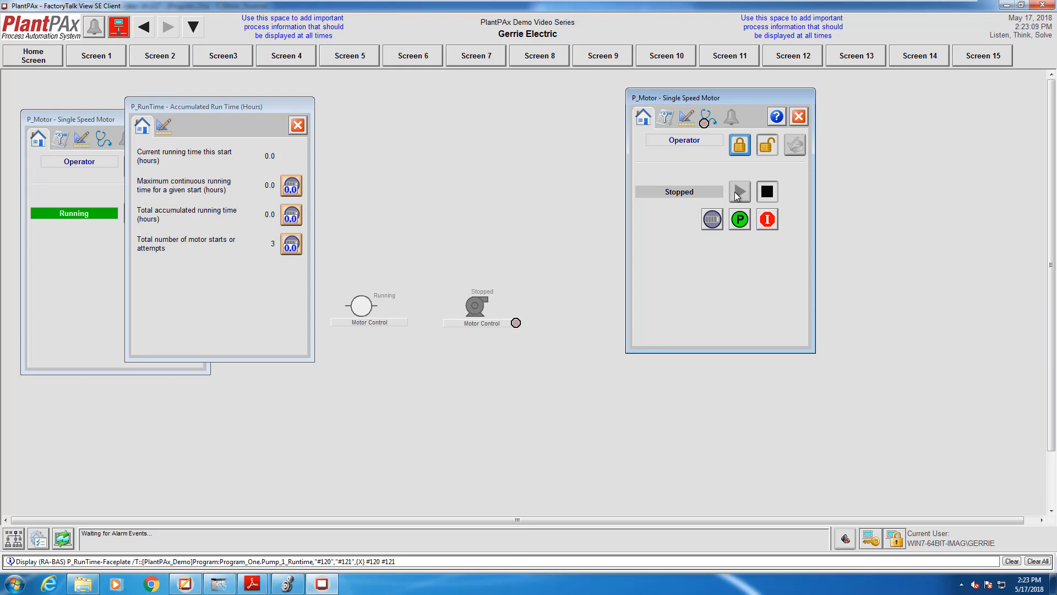
mouse_move(767, 219)
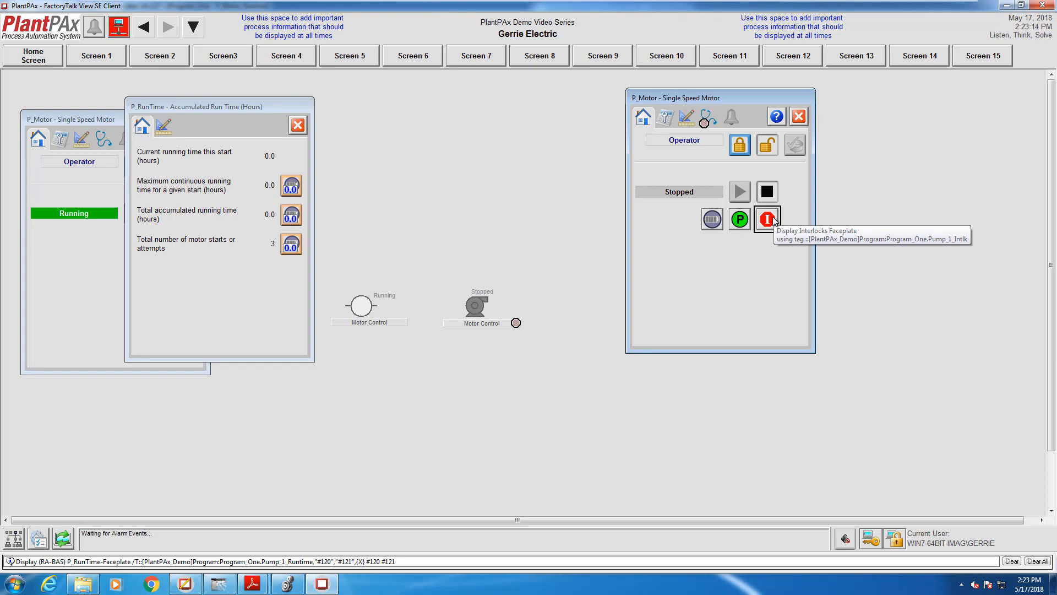
- Open Pump_1's P_Intlk faceplate: Restart_Inhibit tripped, Pressure, Level and Temp OK
left_click(766, 219)
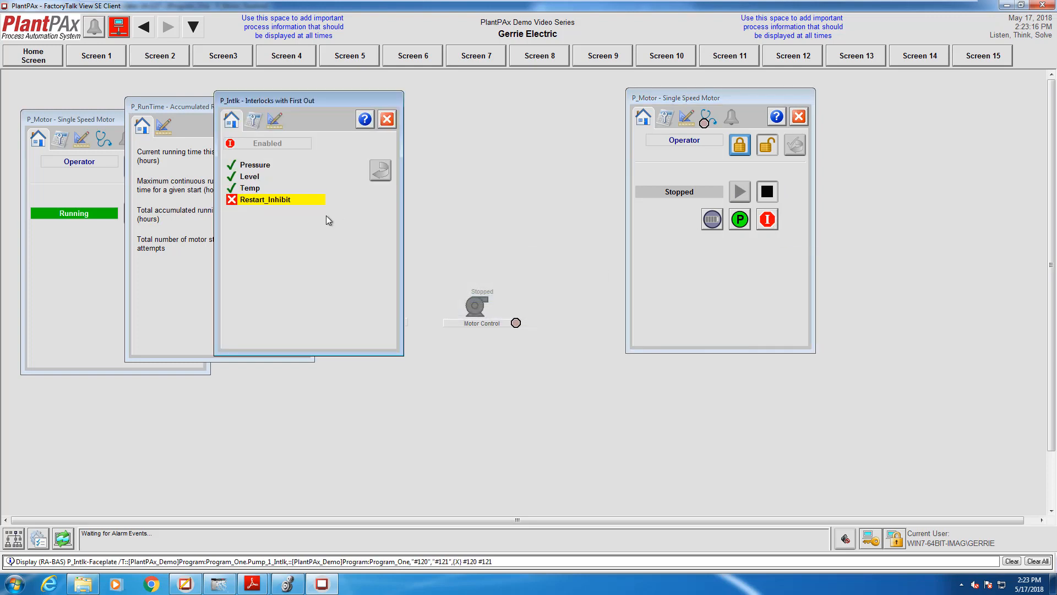
mouse_move(273, 208)
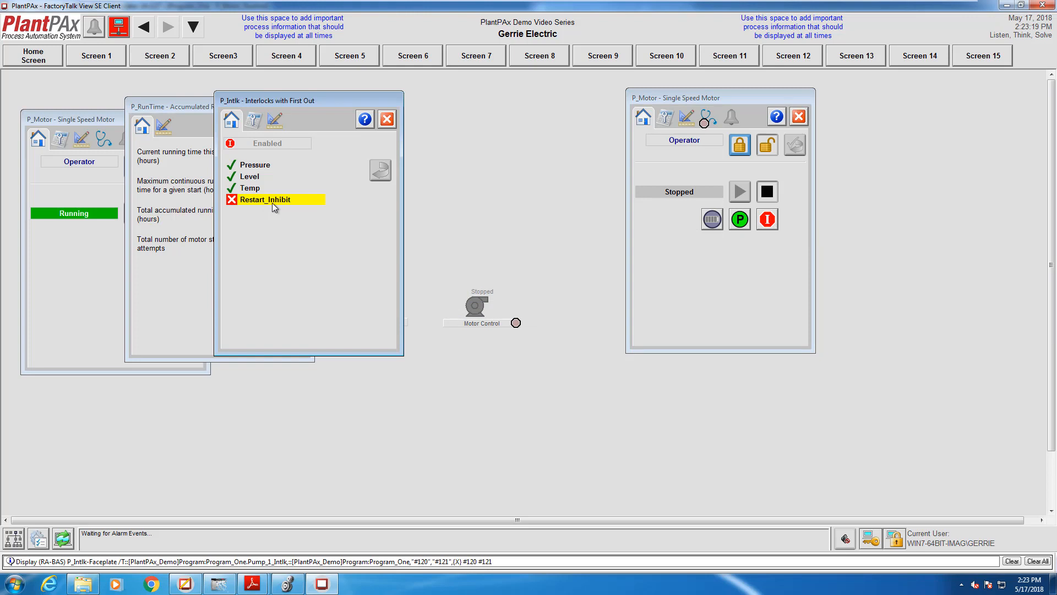
mouse_move(291, 131)
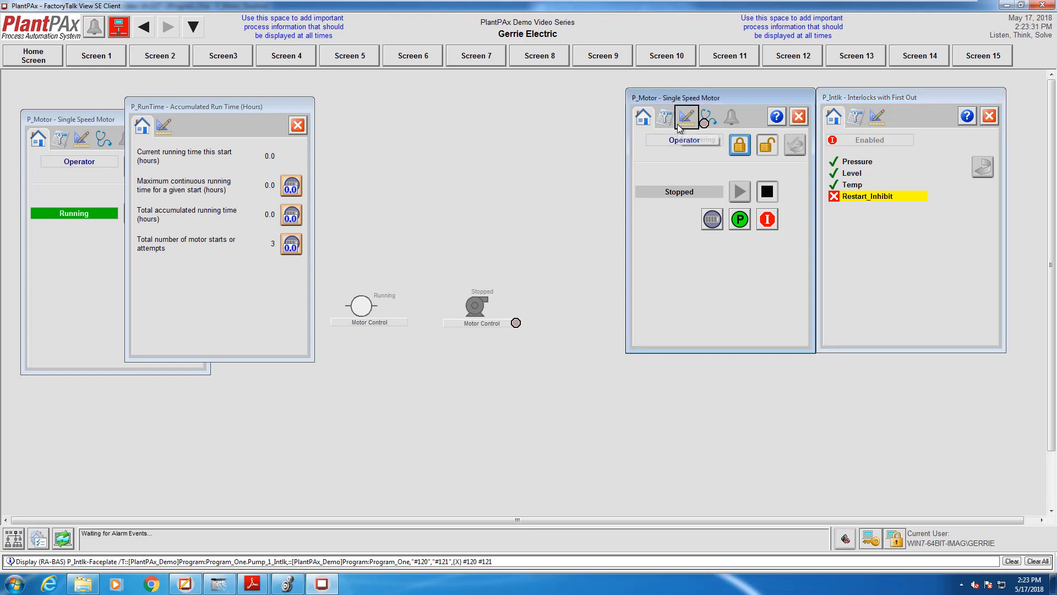
- Check 'Enable navigation to restart inhibit object' and open the Restart Inhibit faceplate
left_click(687, 116)
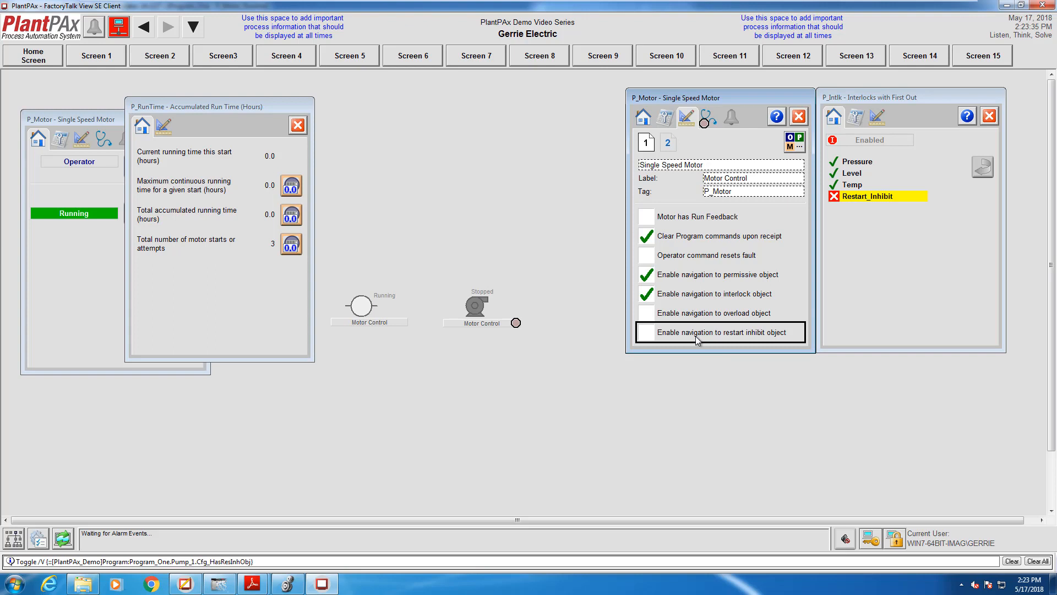
left_click(645, 331)
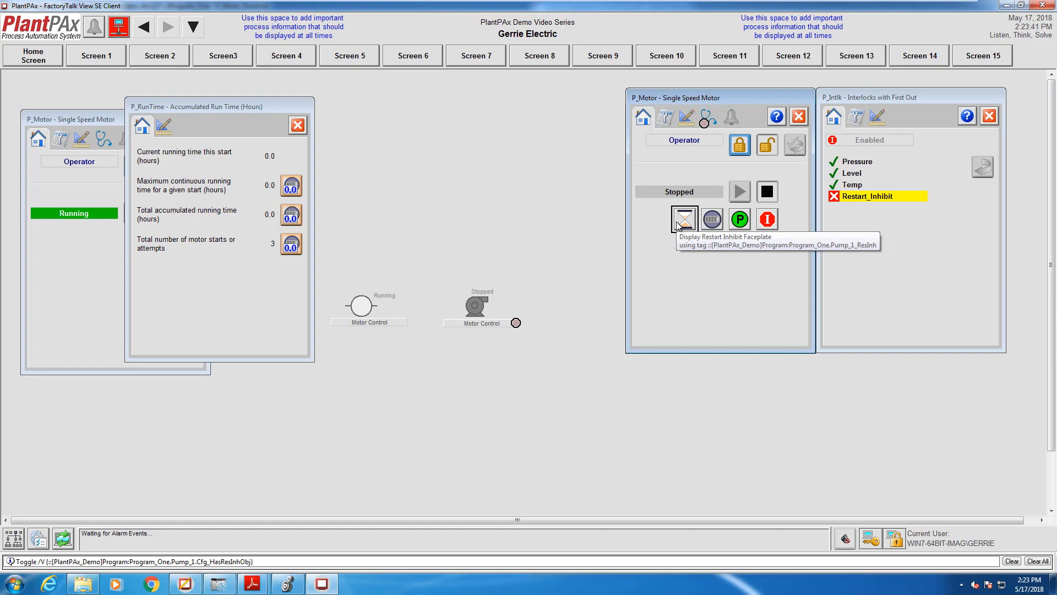
left_click(684, 219)
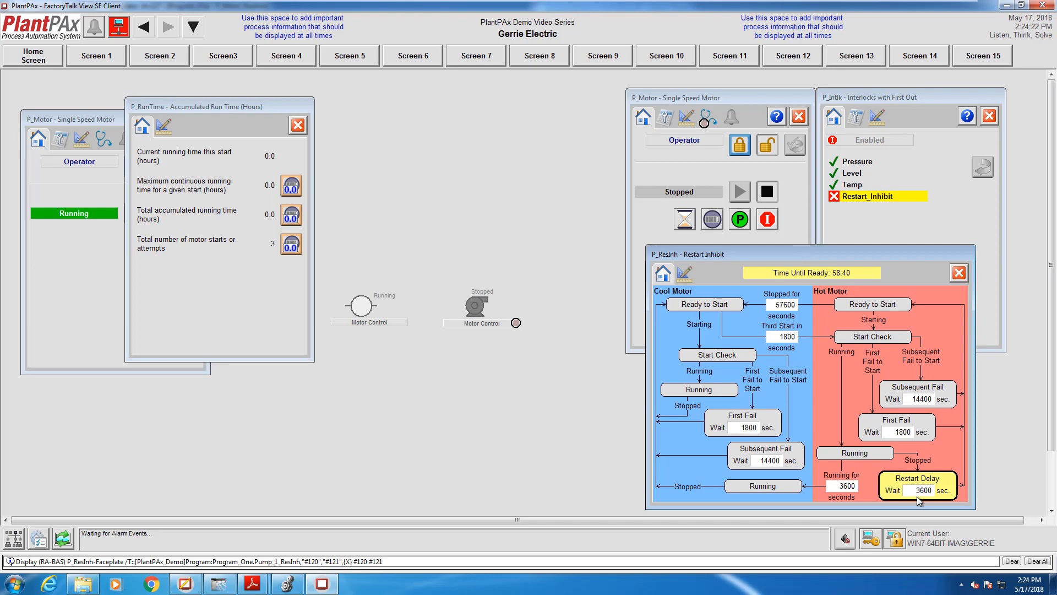
- Enter 10 seconds as the hot motor Restart Delay Wait on the keypad
left_click(917, 490)
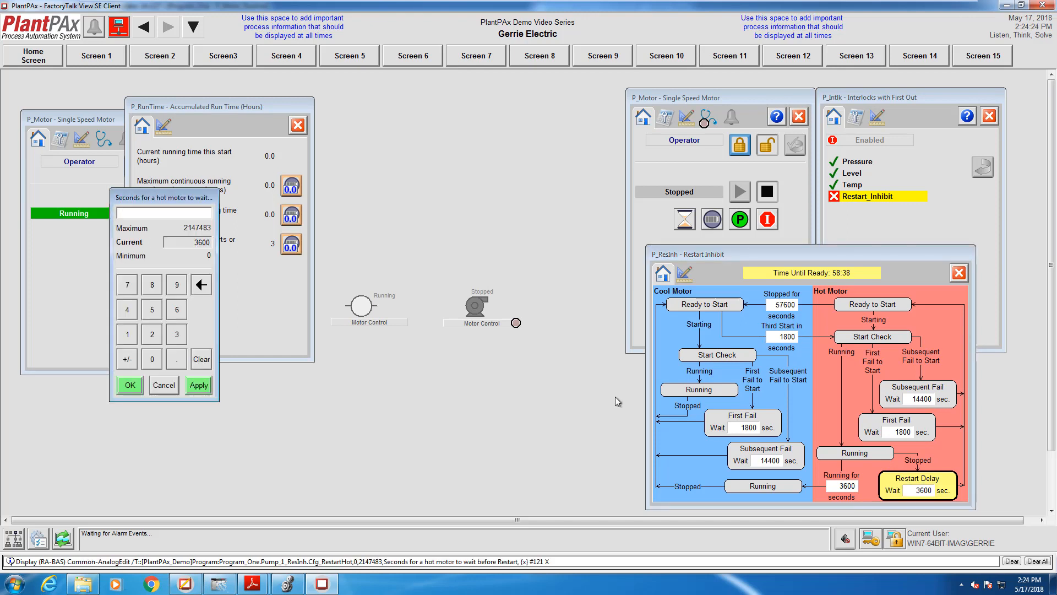
left_click(127, 334)
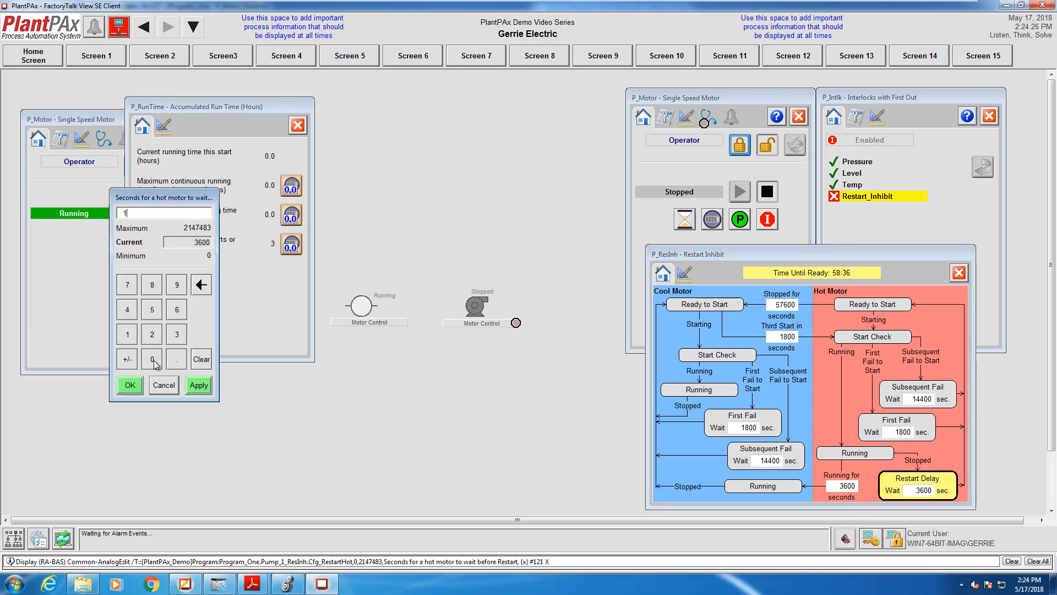
left_click(163, 385)
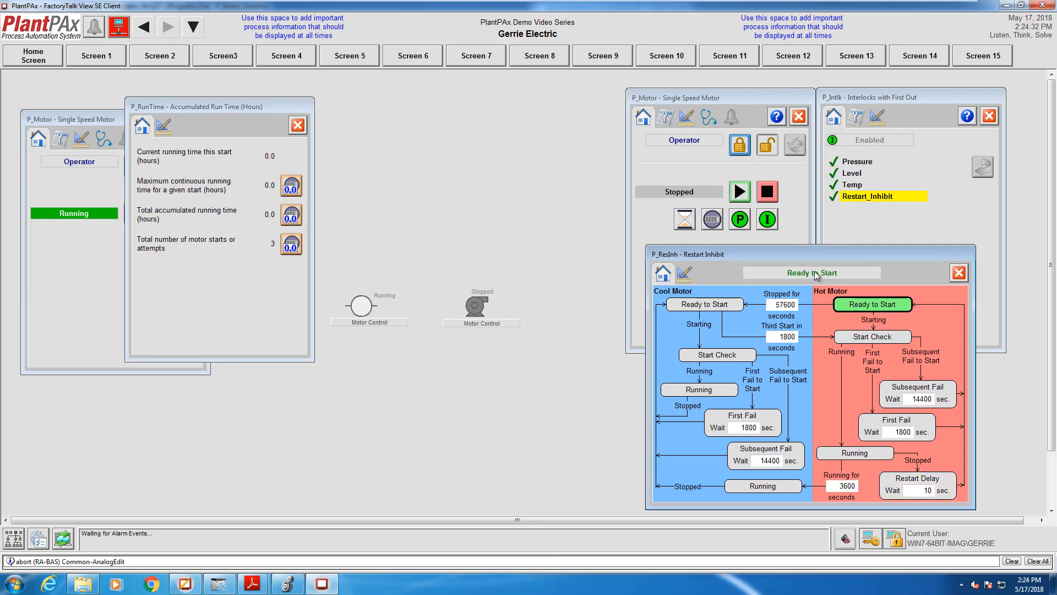
mouse_move(755, 187)
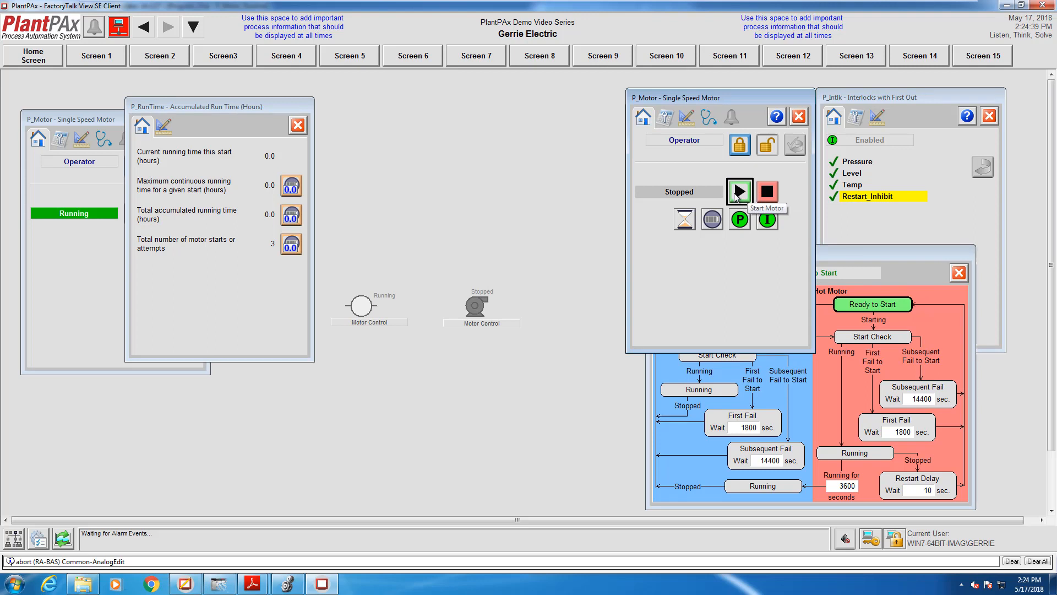
mouse_move(766, 192)
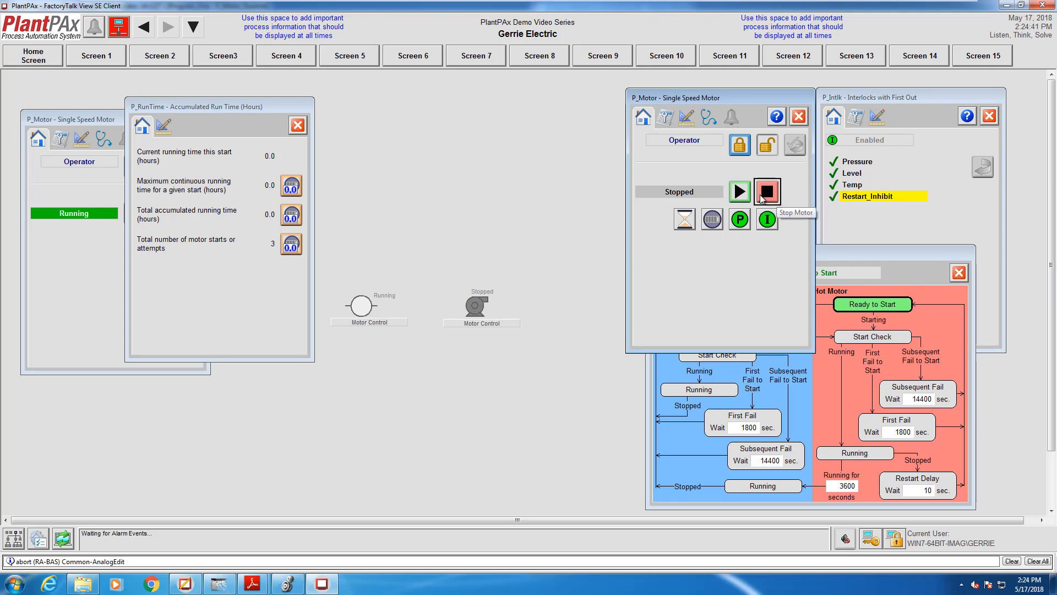
mouse_move(739, 192)
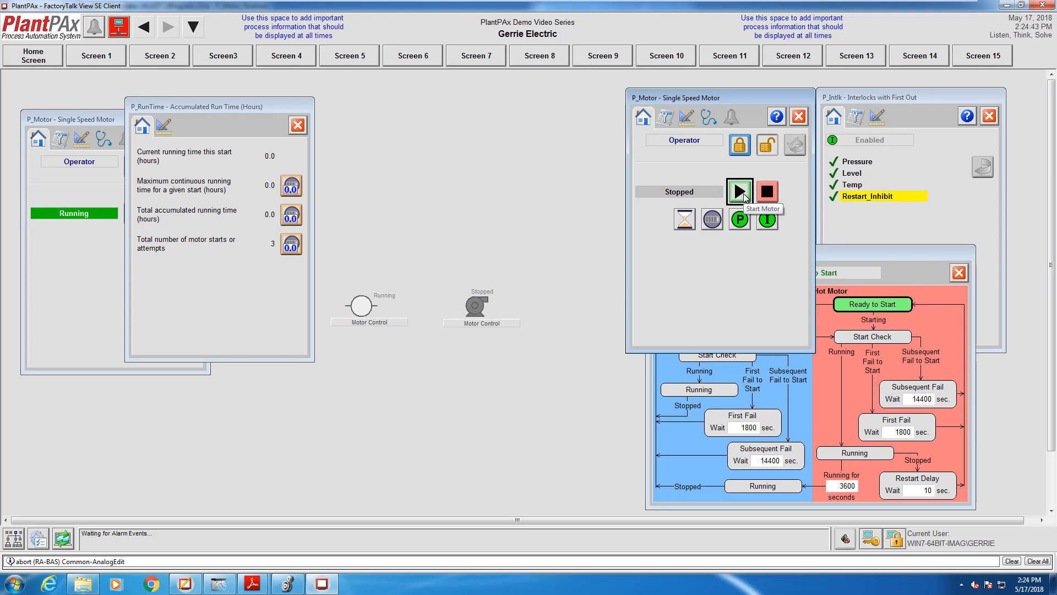
- Start and stop Pump_1 twice, restarting after each 10-second countdown, bringing starts to six
left_click(739, 191)
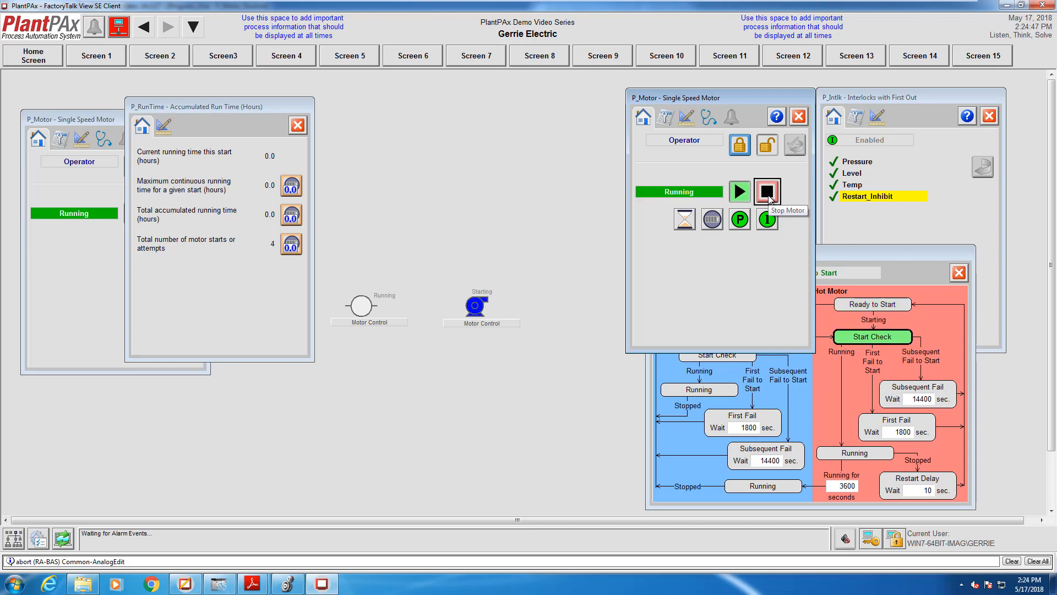
left_click(766, 192)
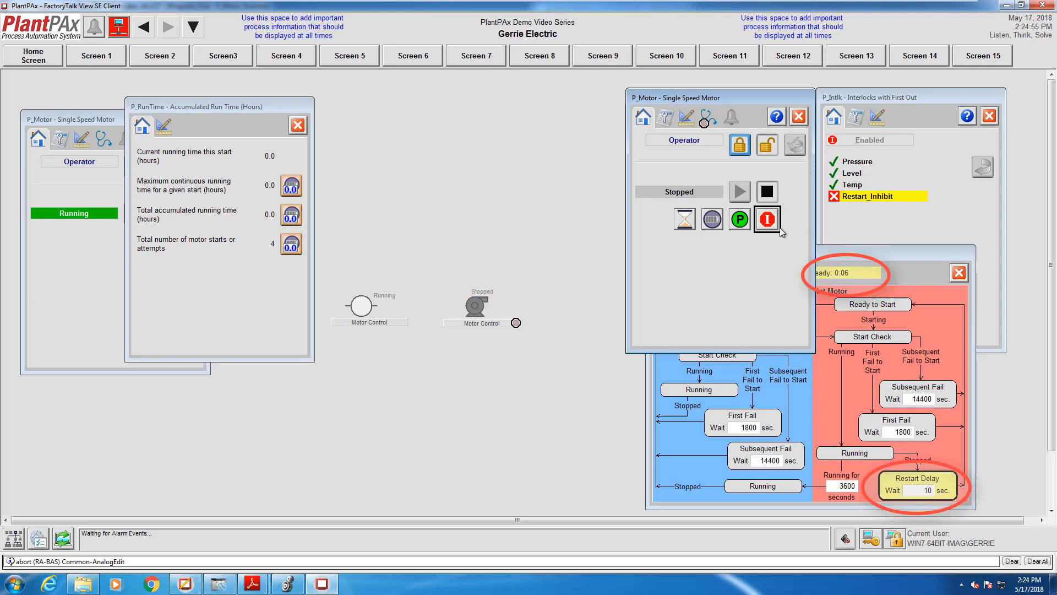
mouse_move(766, 219)
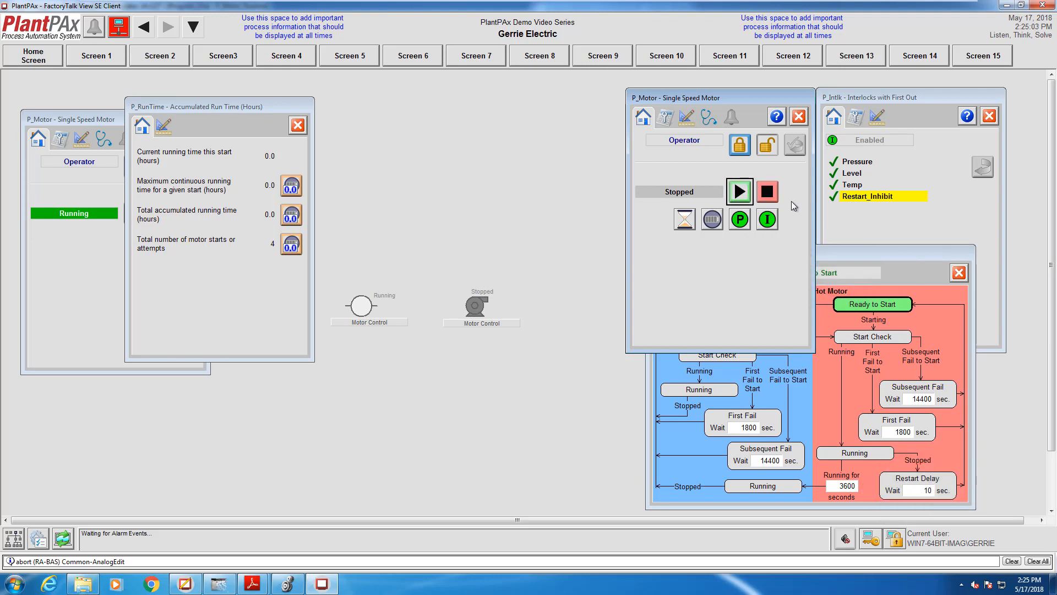
left_click(739, 192)
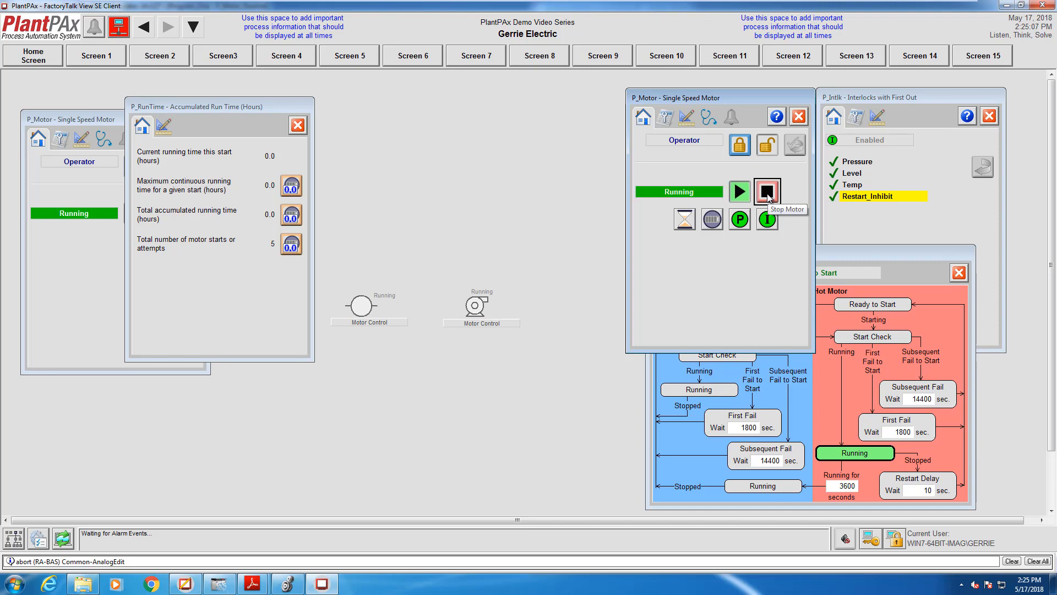
left_click(766, 192)
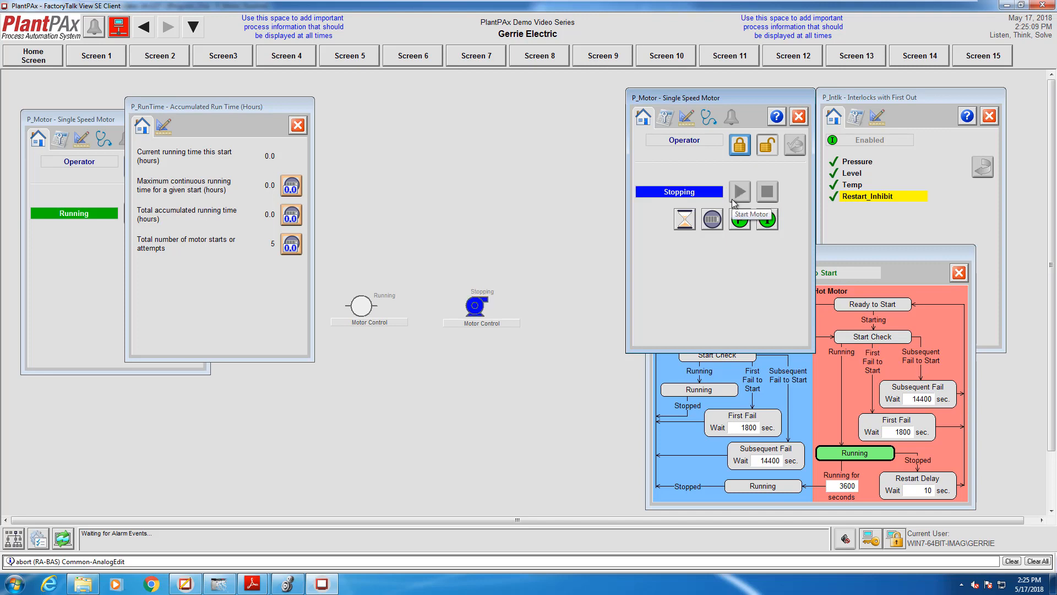
left_click(766, 192)
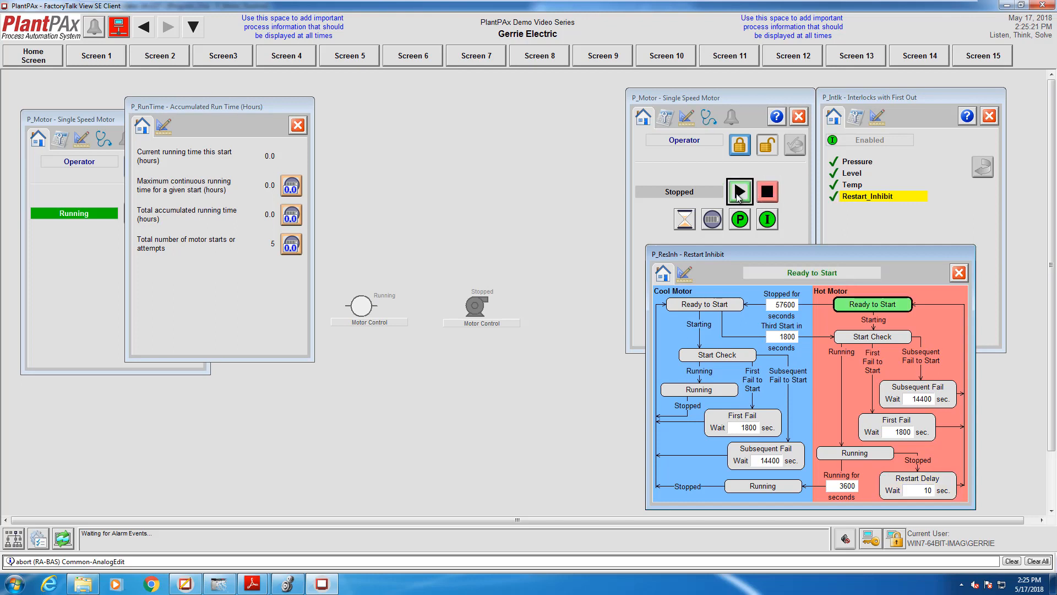
left_click(738, 193)
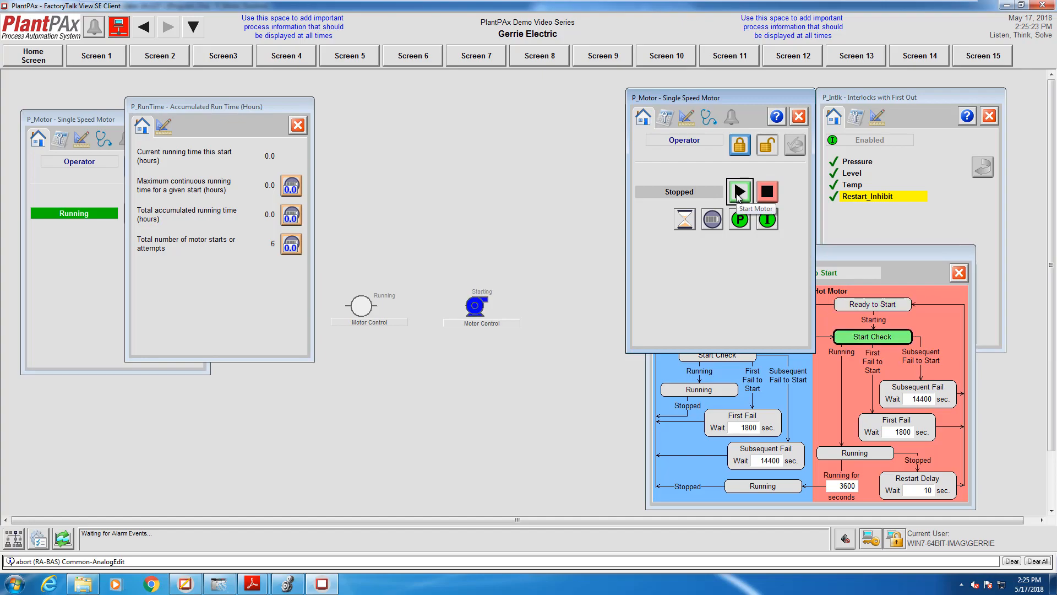